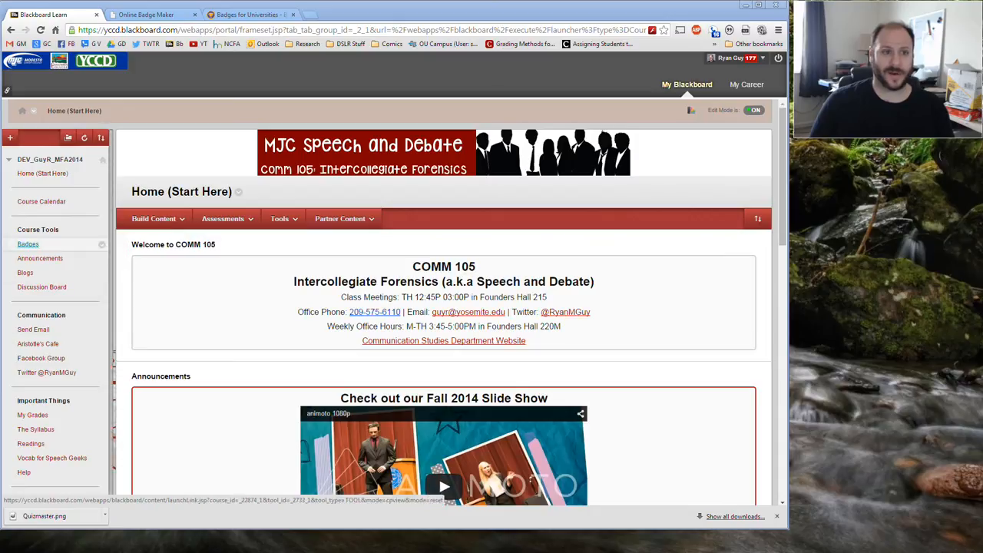
Open and cancel the Add Tool Link form, then expand the Control Panel's Course Tools
left_click(10, 137)
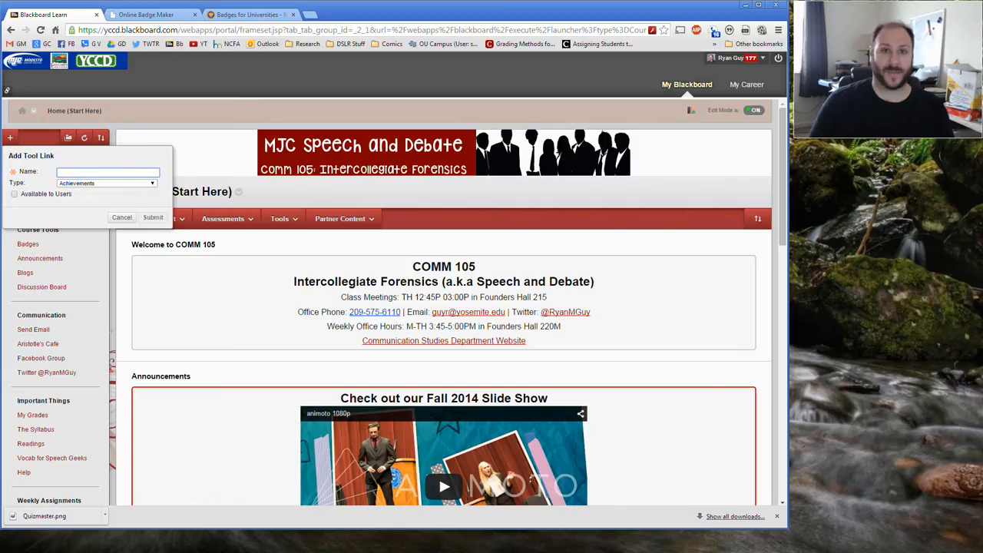
left_click(122, 218)
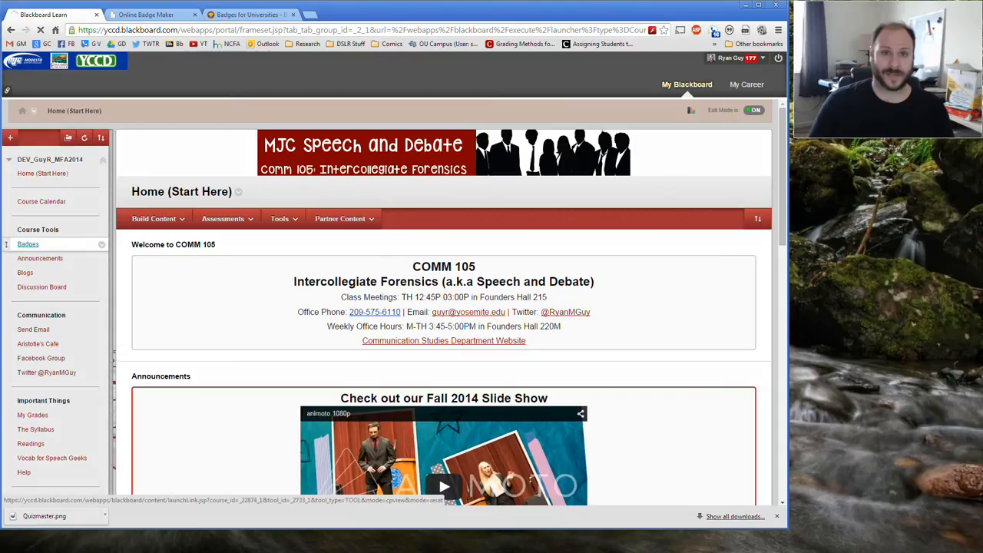
left_click(28, 244)
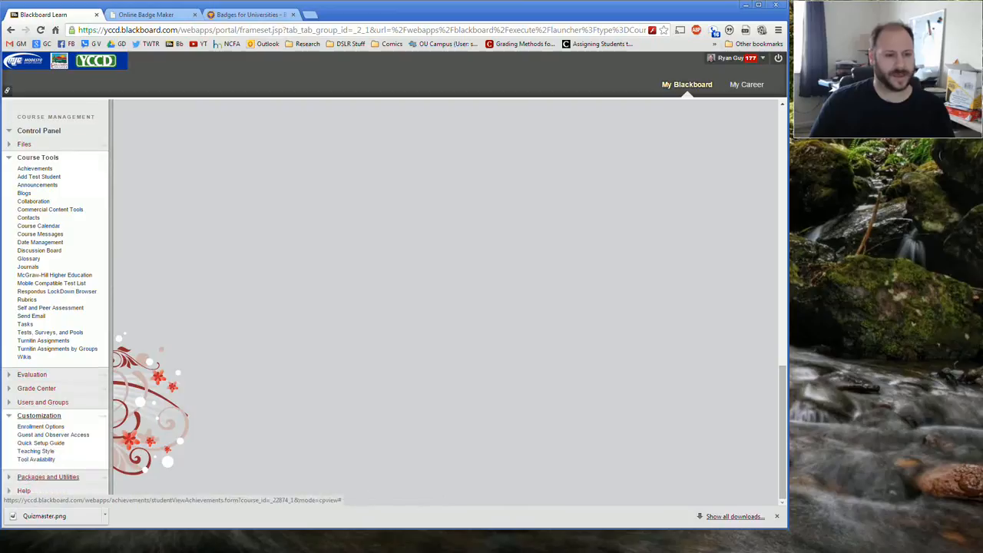
Submit the course's Tool Availability settings and scroll down to the Achievements tool
left_click(36, 458)
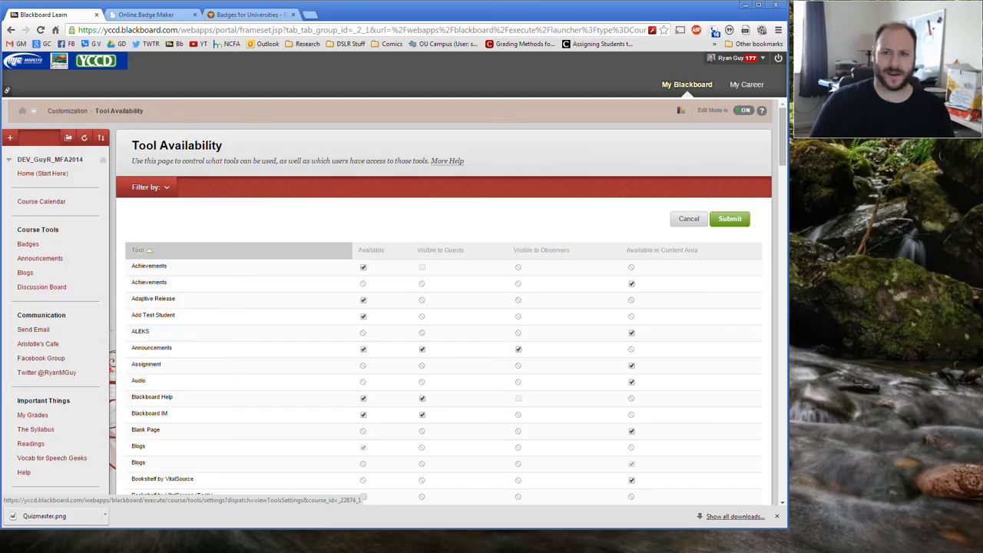
left_click(729, 219)
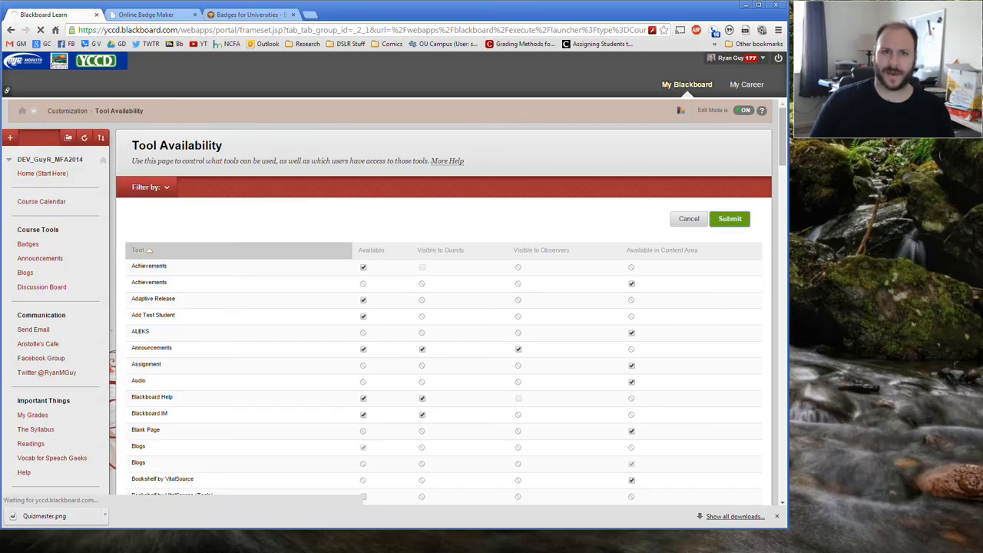
left_click(728, 218)
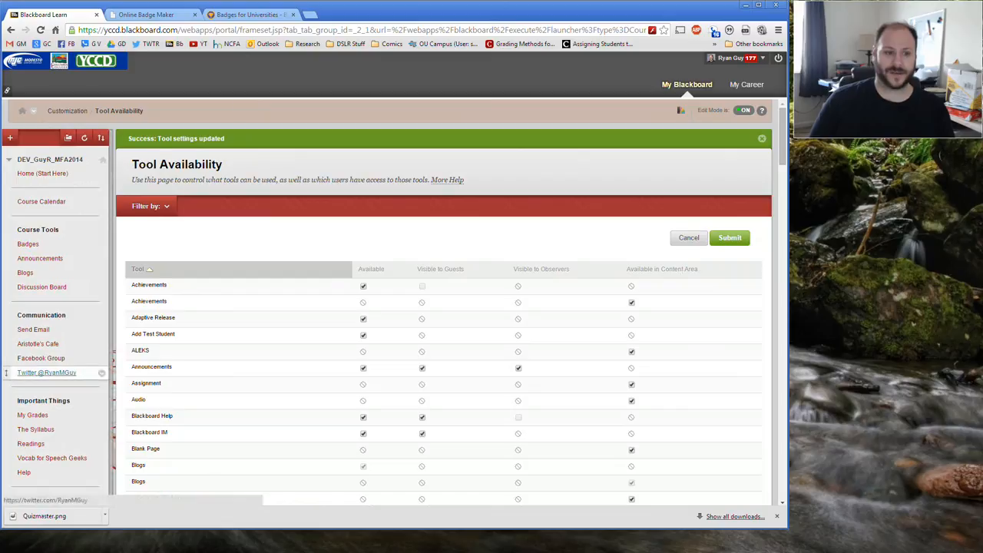
scroll("down", 3)
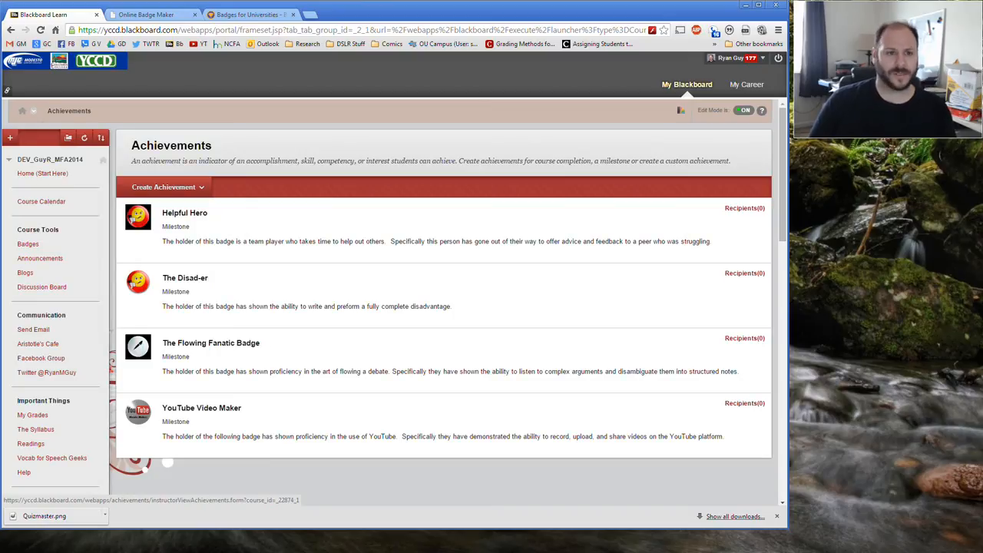
Choose Create Achievement to get a blank milestone achievement form
left_click(164, 187)
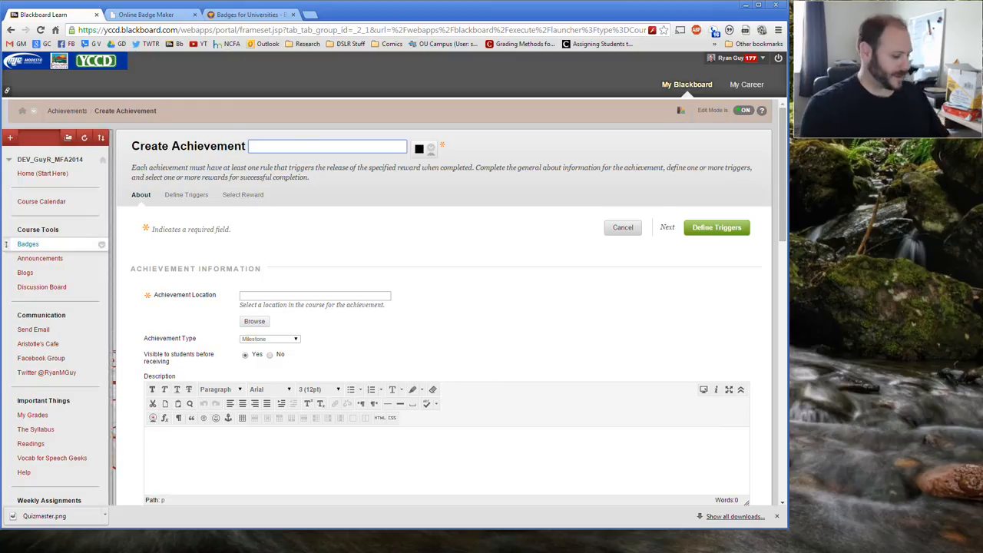
Name the achievement 'Quizmaster' and set its location to Home (Start Here)
type("Qui")
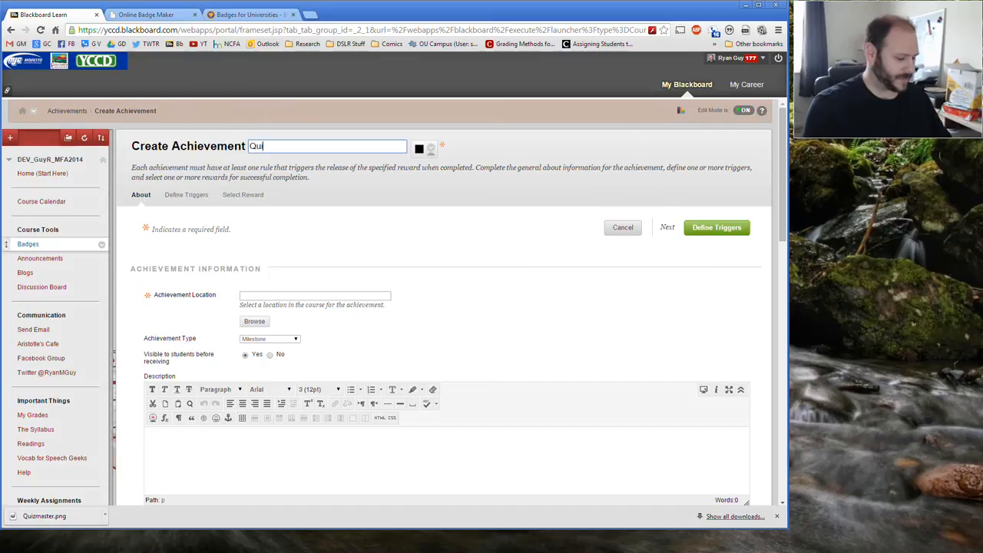
type("zmaster")
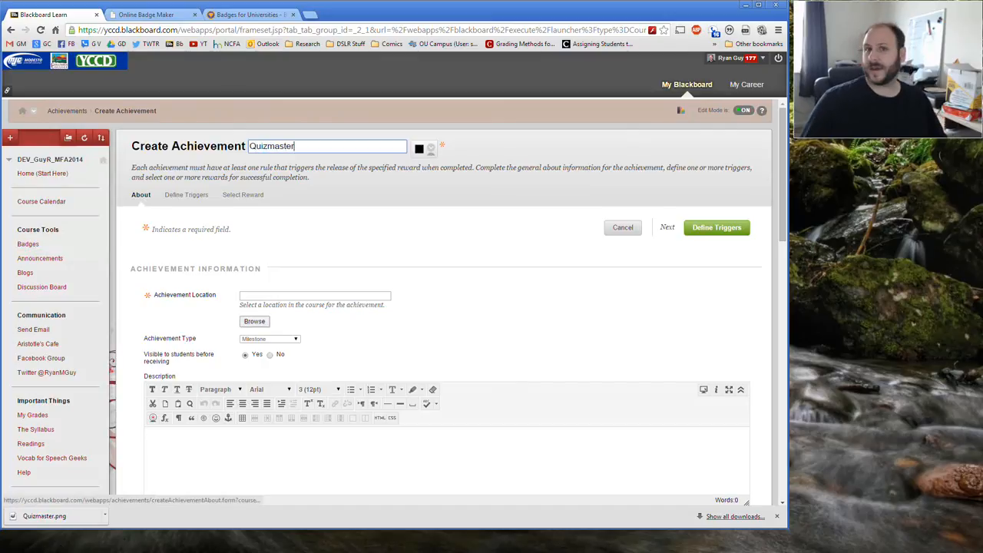
mouse_move(33, 329)
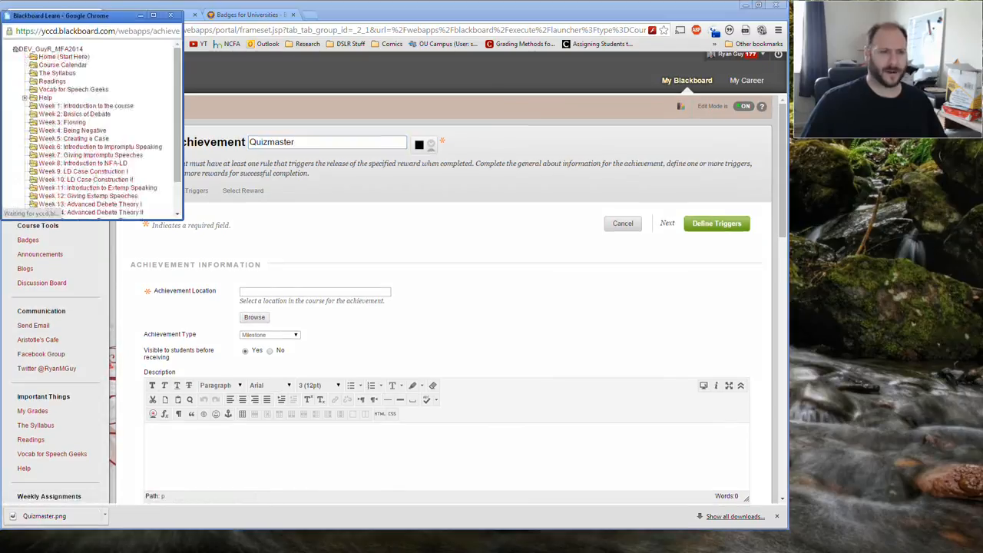
left_click(64, 57)
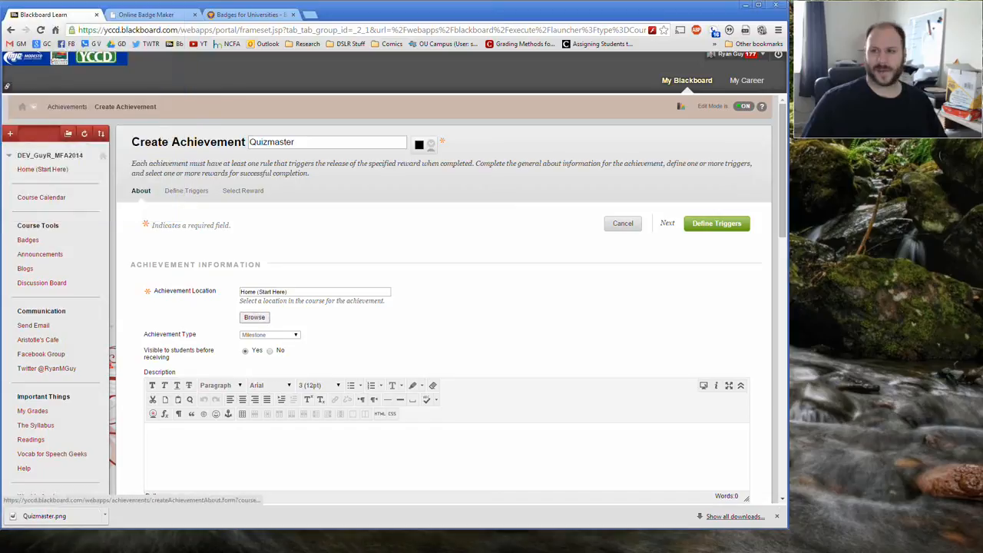
scroll("down", 3)
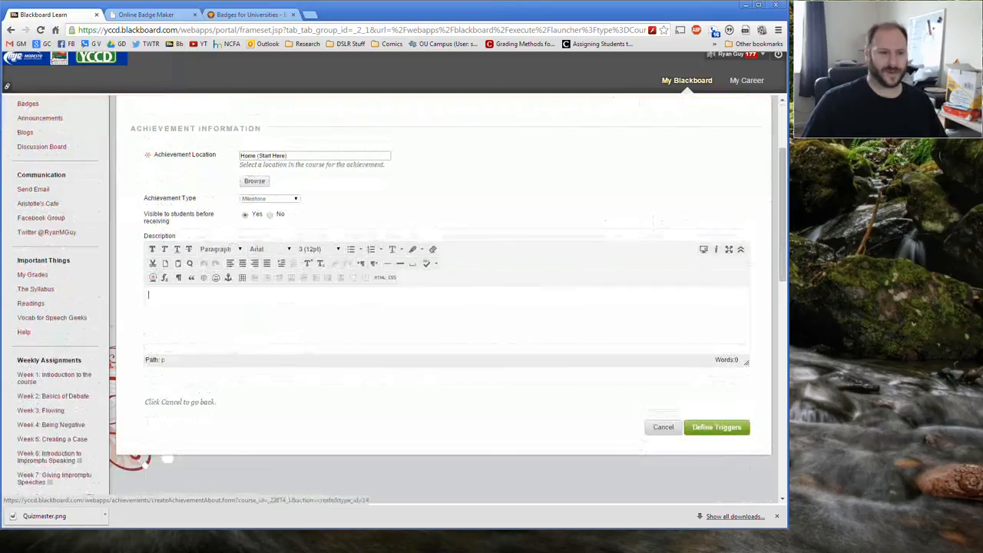
scroll("down", 3)
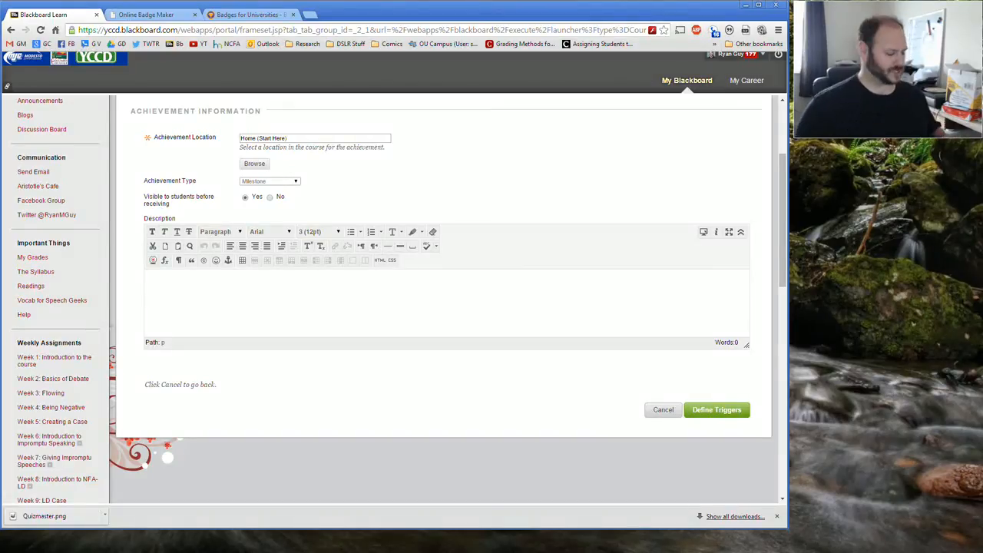
Enter the description 'Student earned perfect scores on all quizzes.'
type("s")
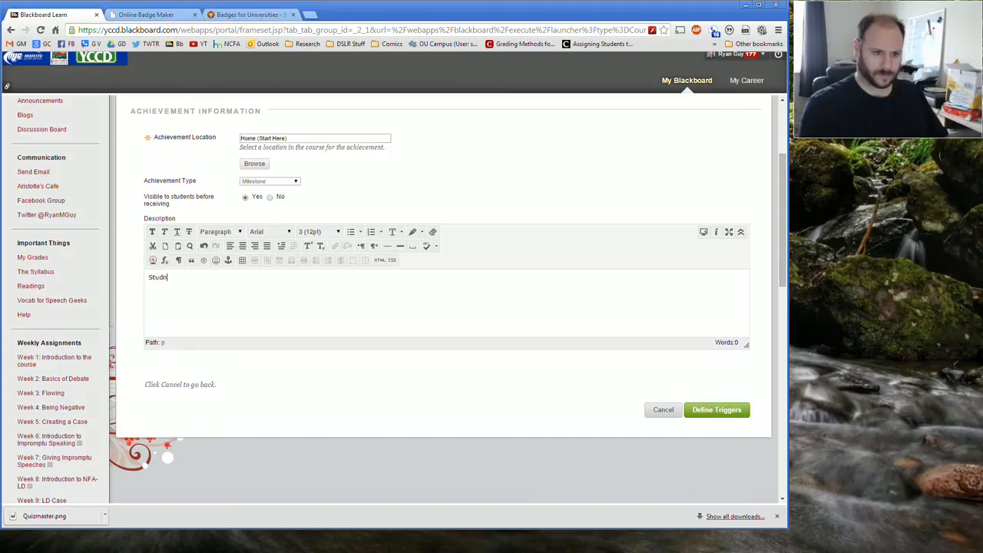
type("Student e")
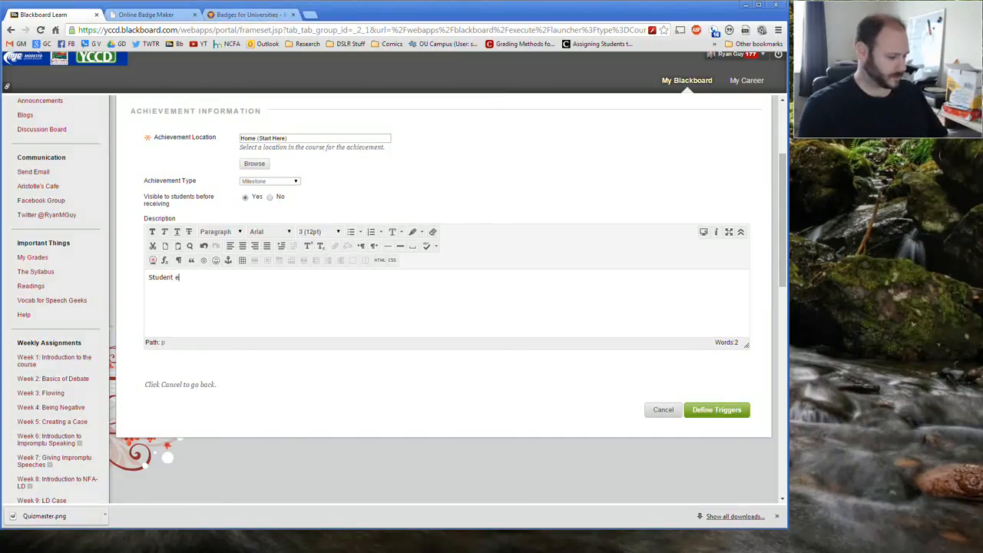
type("arned per")
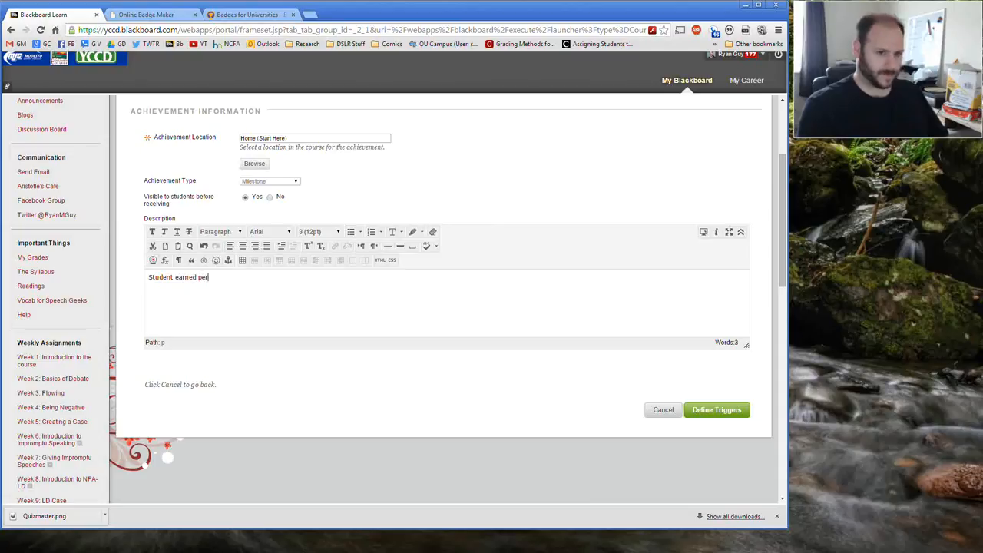
type("fect")
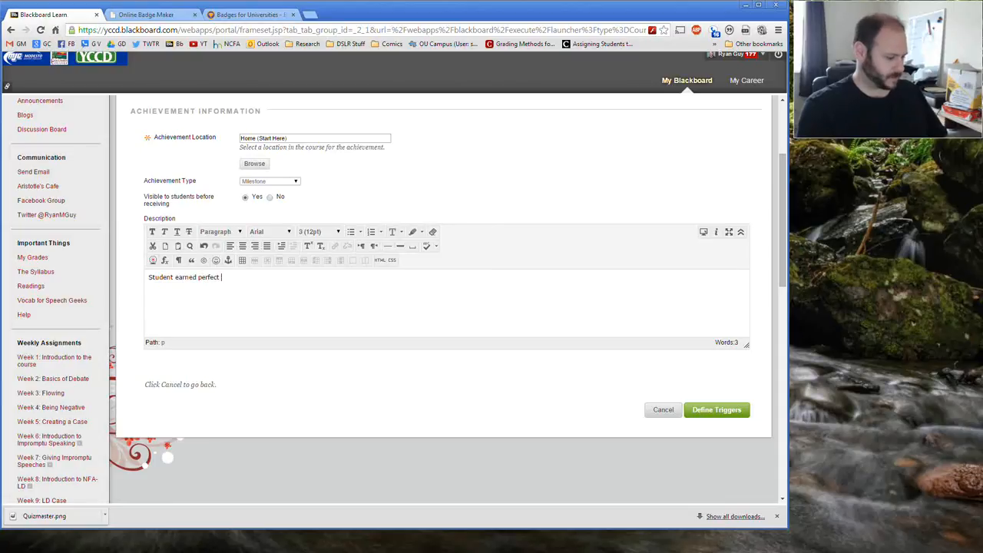
type("sco")
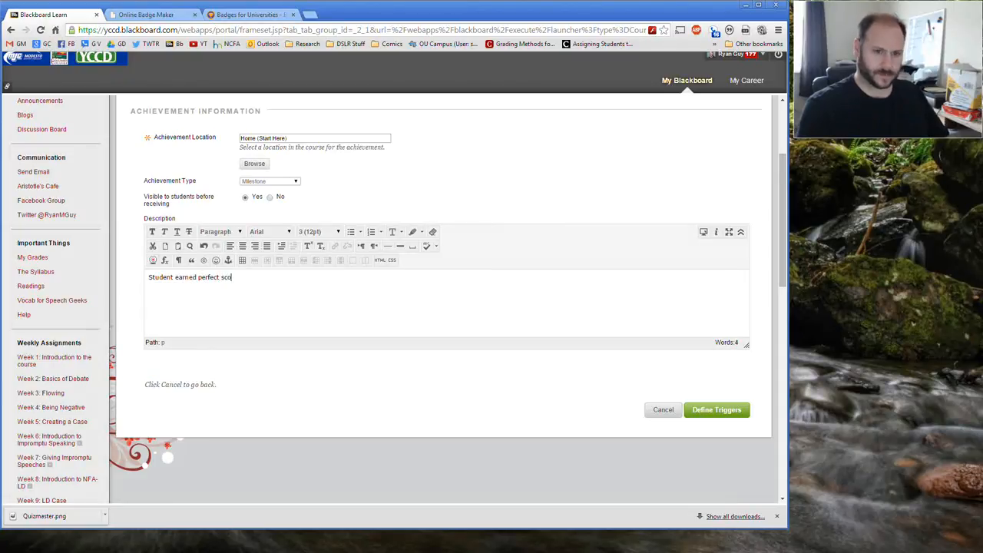
type("res on a")
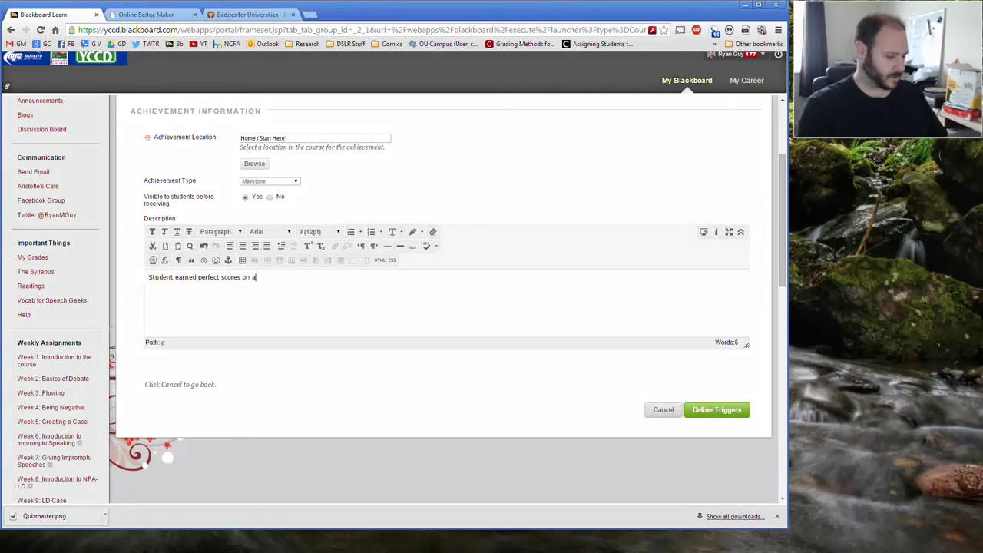
type("ll")
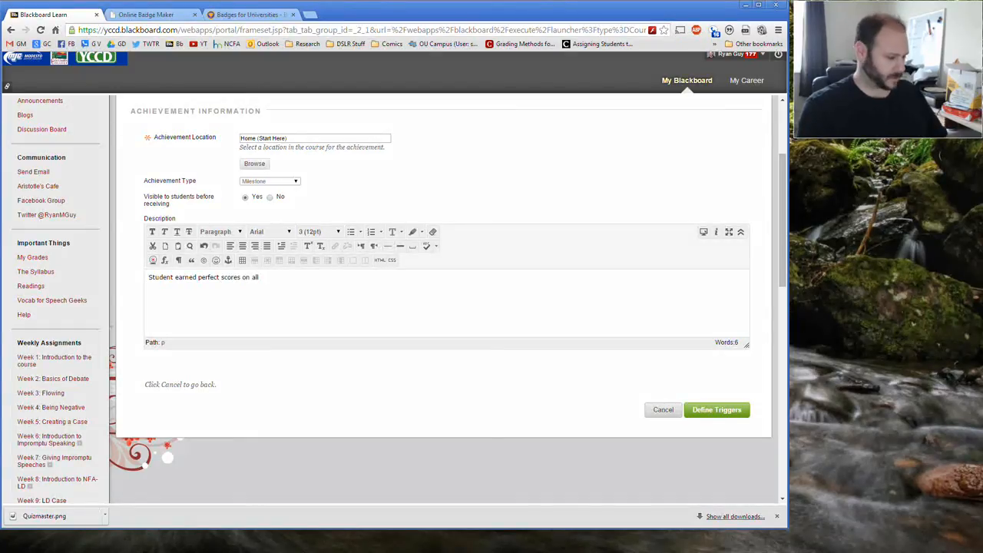
type("quizzes")
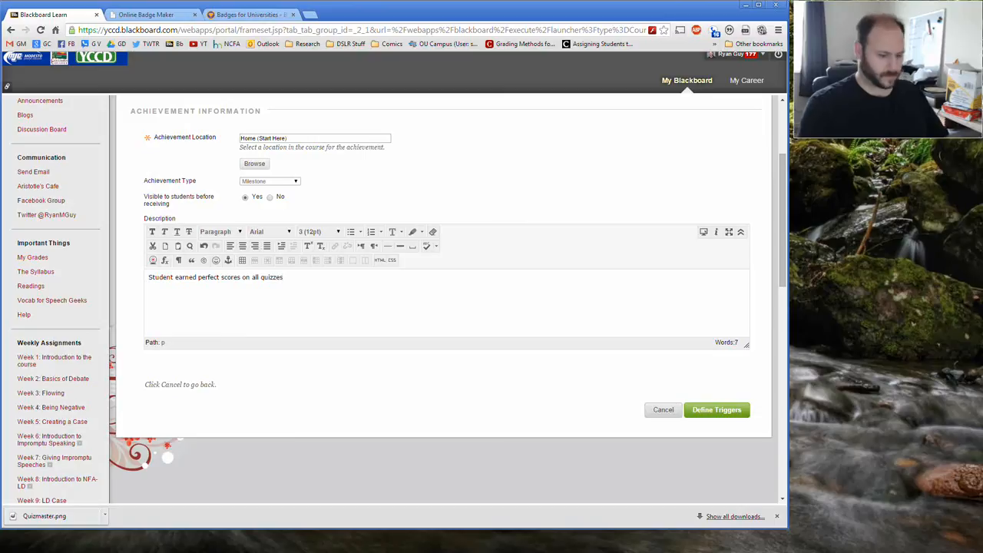
type(".")
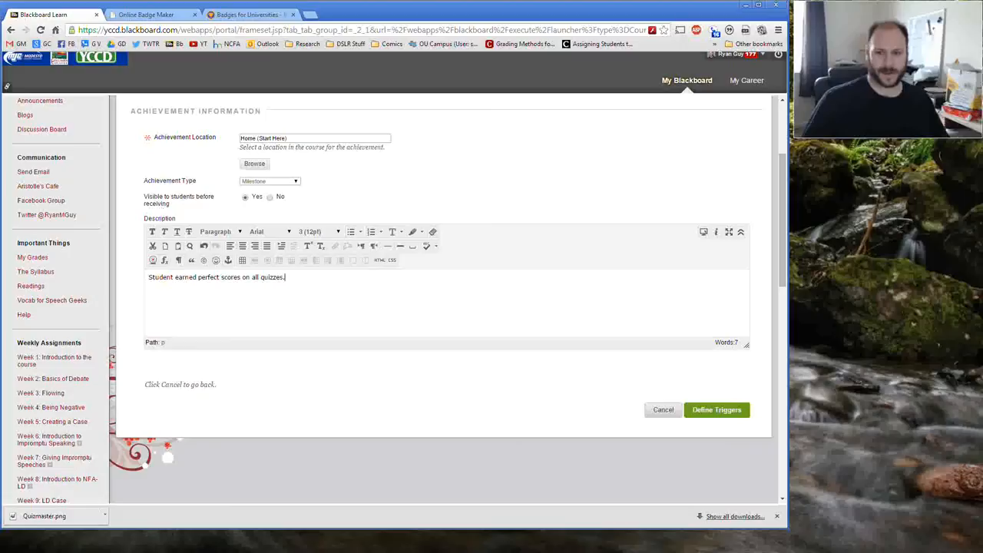
Proceed to Define Triggers and scroll Rule 1 down to its Grade criteria
left_click(716, 410)
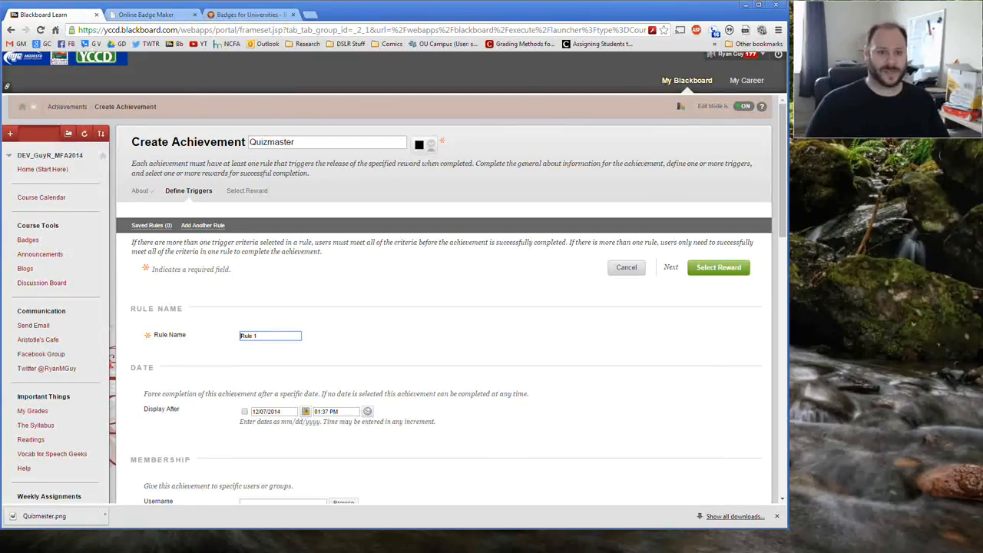
scroll("down", 3)
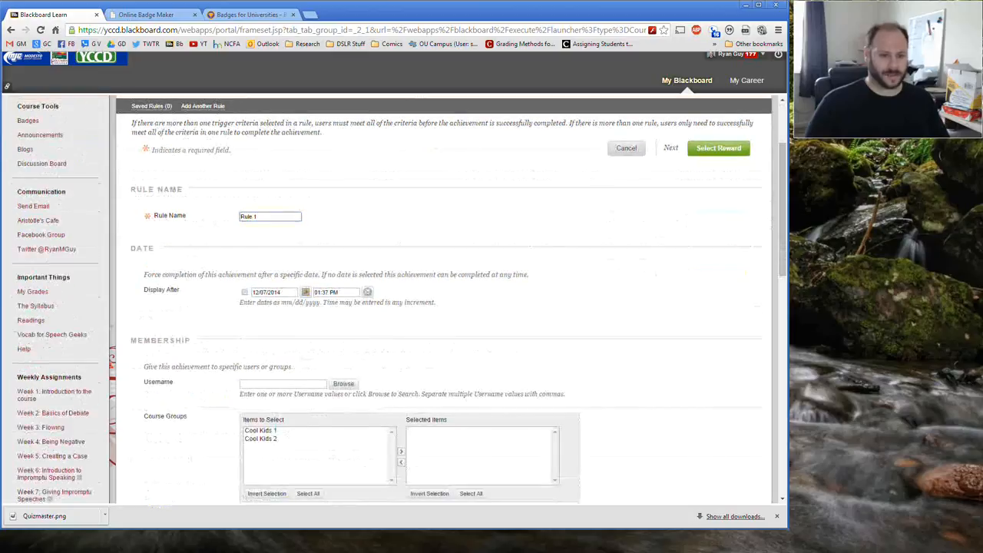
scroll("down", 3)
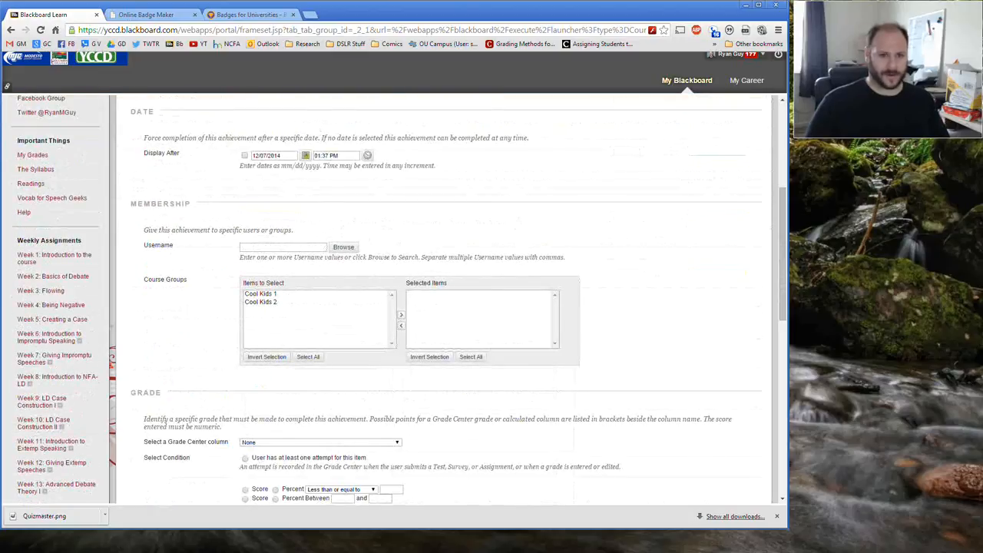
scroll("up", 3)
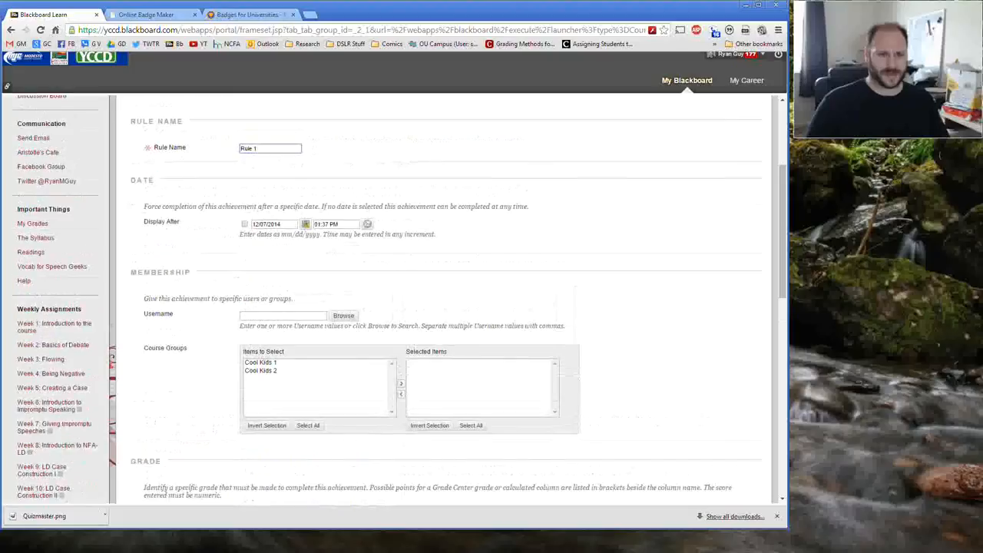
scroll("down", 3)
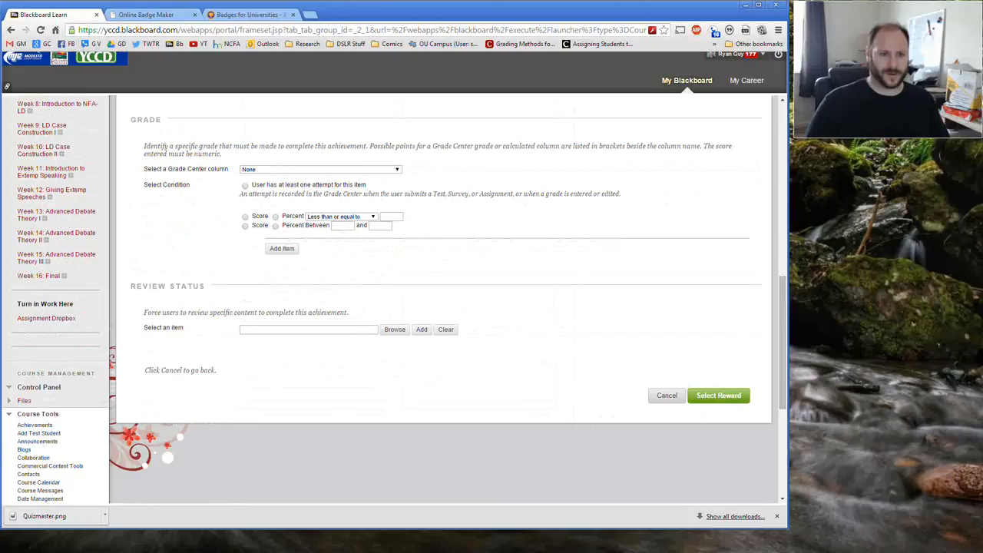
Add a Rule 1 condition: Cool Tests - Test 1 percent greater than or equal to 100
left_click(320, 169)
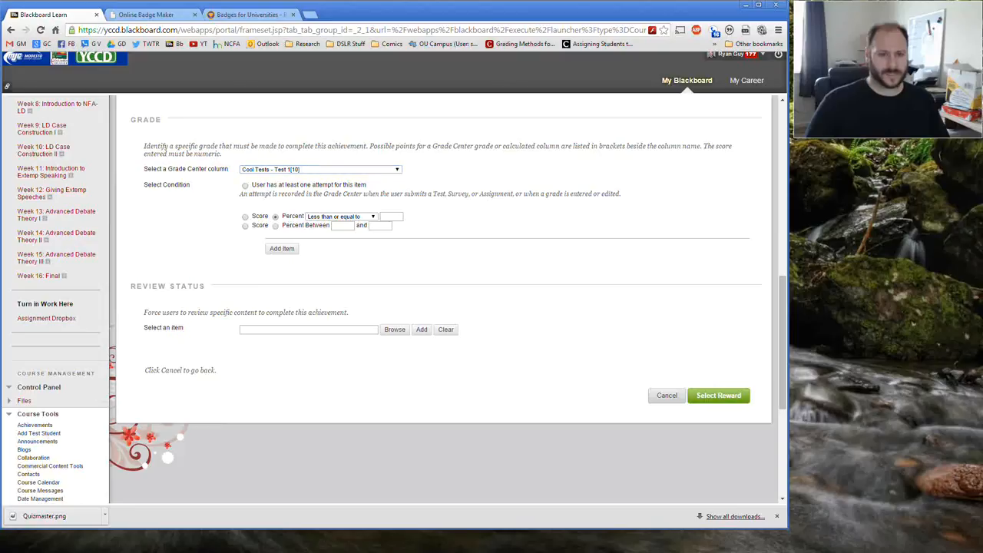
left_click(373, 216)
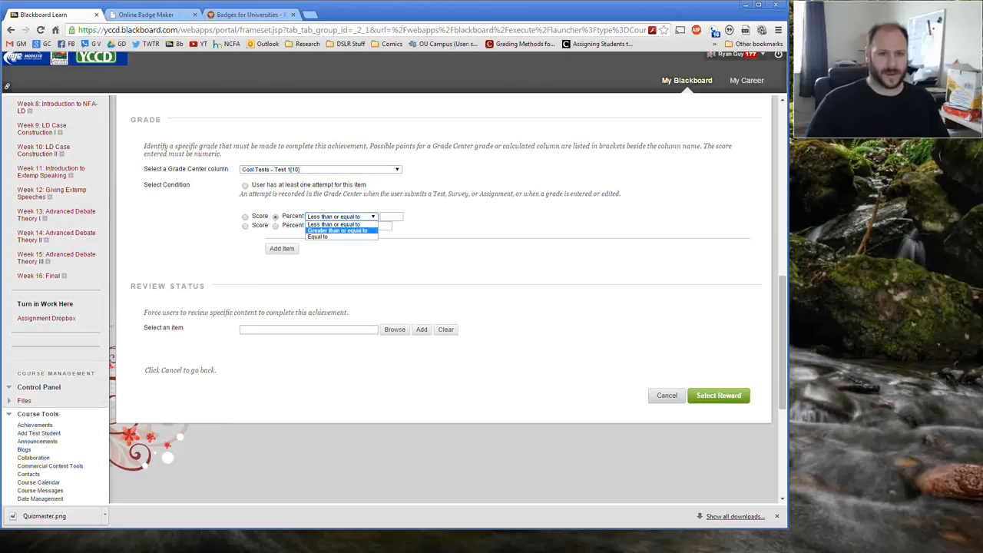
left_click(338, 230)
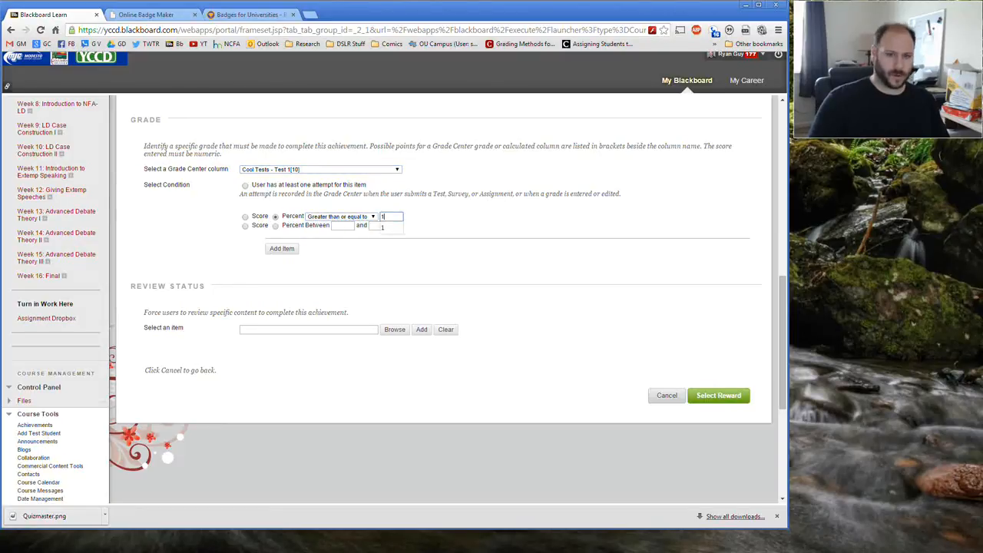
type("00")
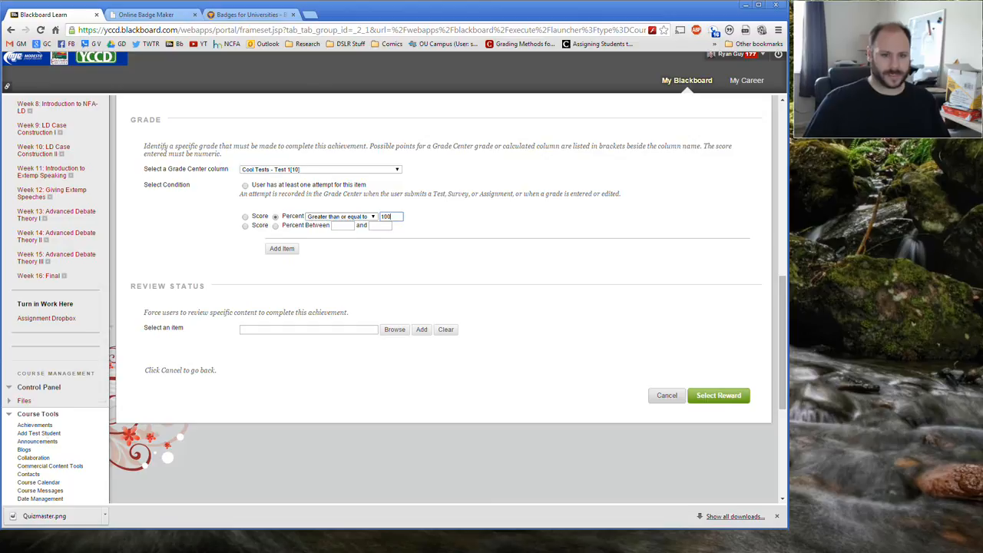
left_click(320, 169)
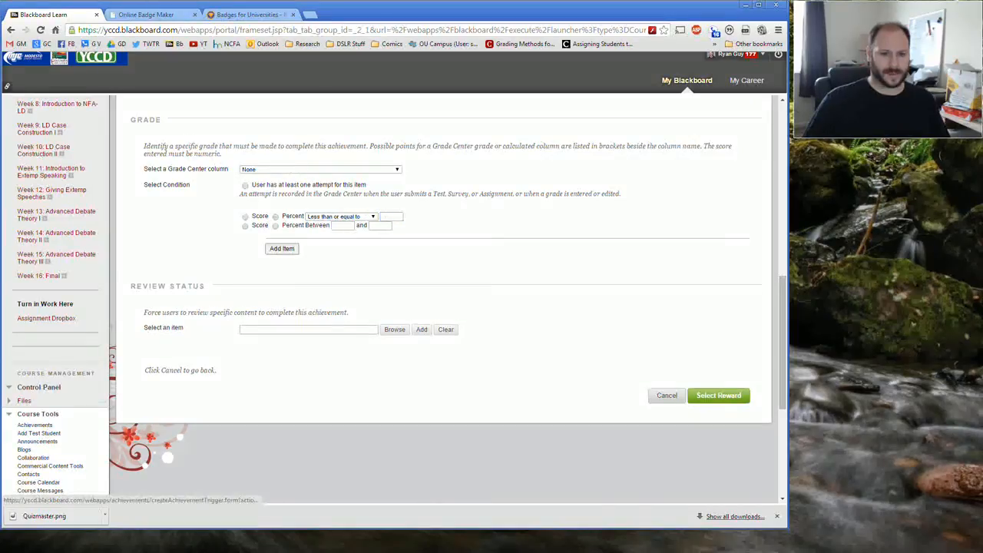
left_click(281, 248)
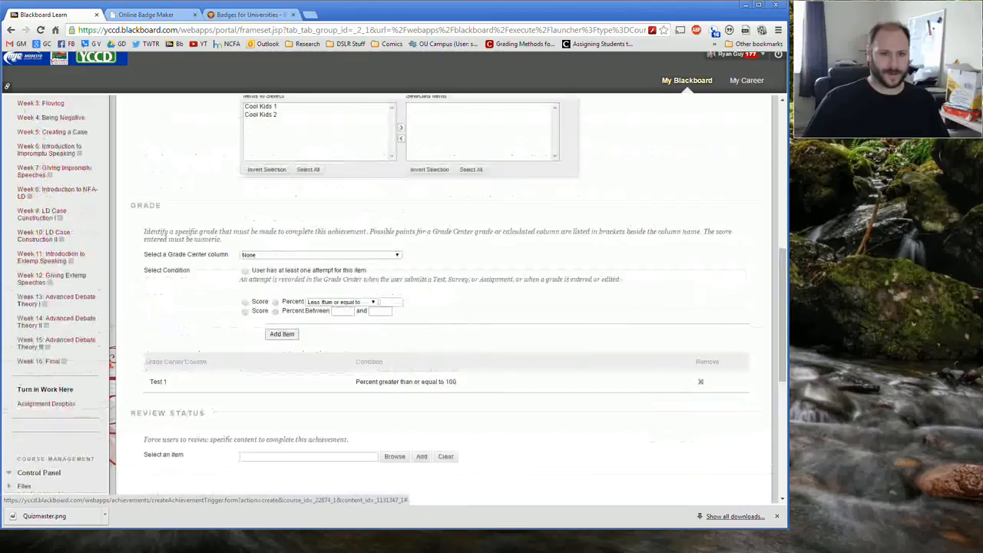
scroll("down", 3)
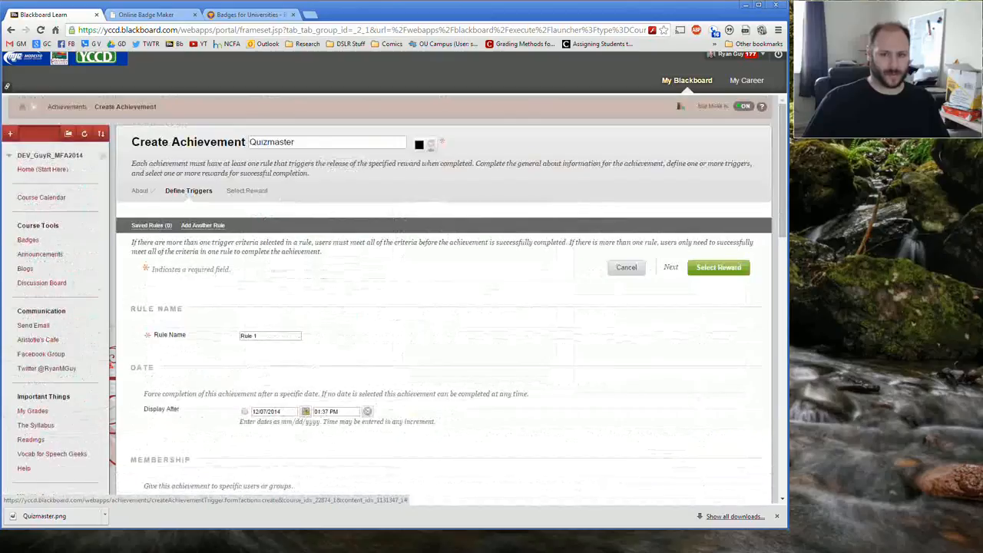
Add a condition requiring Cool Tests - Test 2 percent greater than or equal to 100
scroll("down", 3)
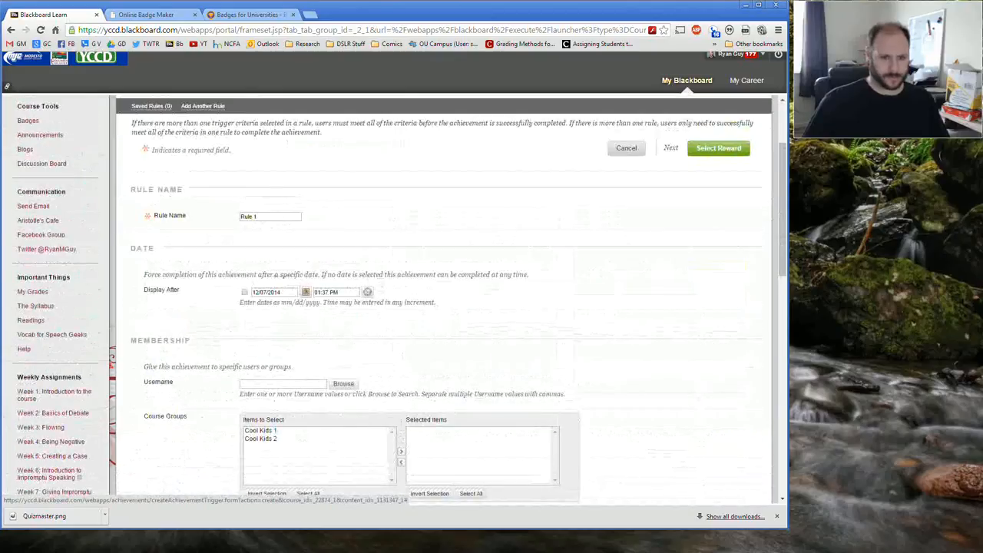
scroll("down", 3)
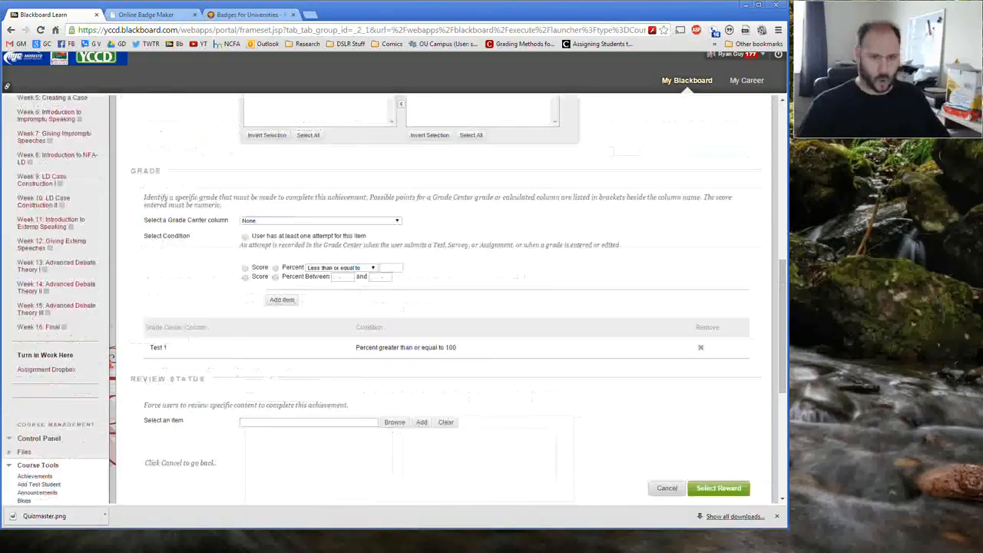
scroll("down", 3)
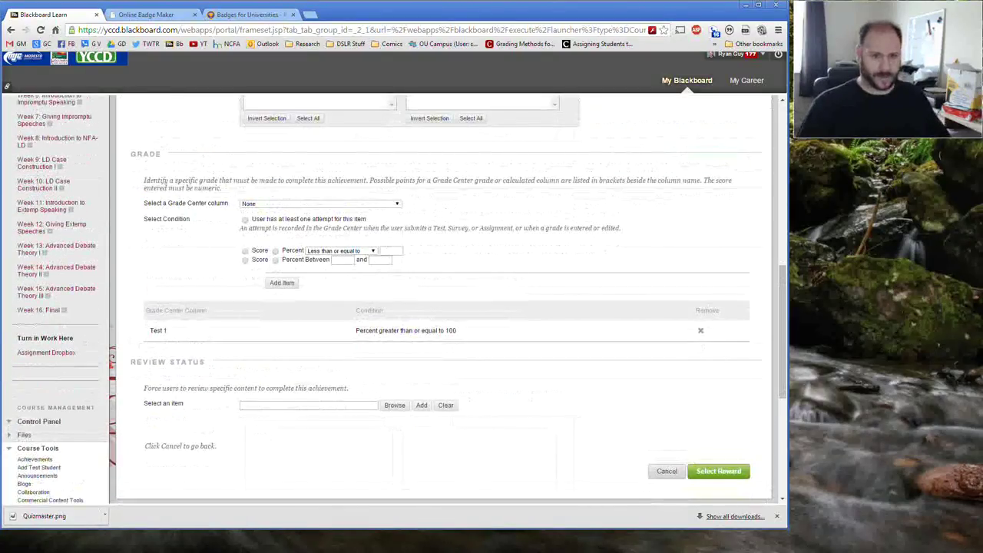
left_click(373, 250)
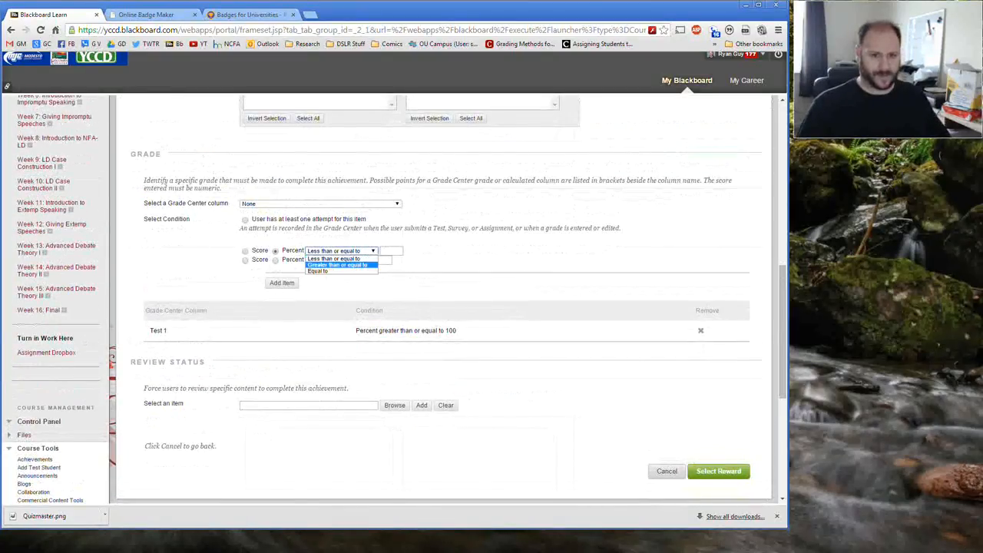
left_click(339, 265)
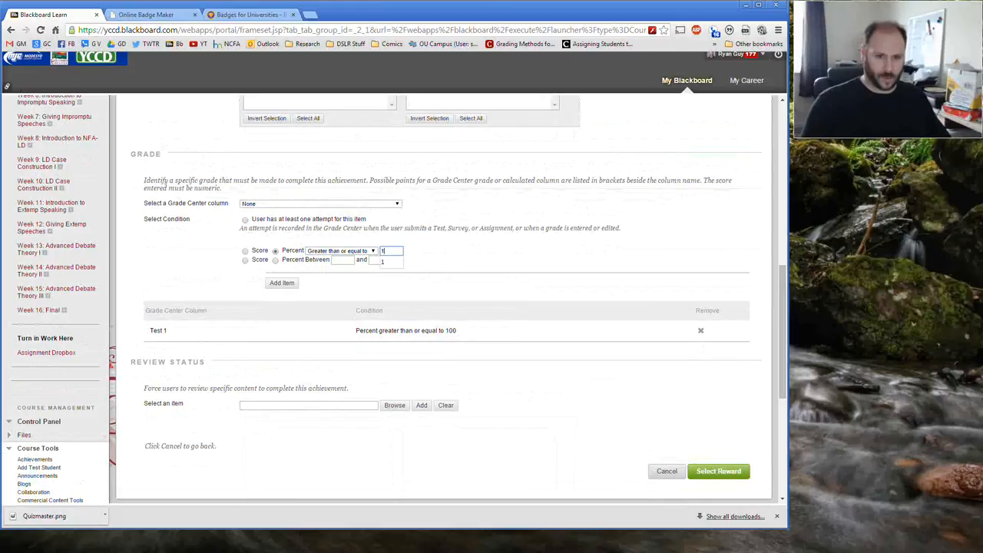
type("100")
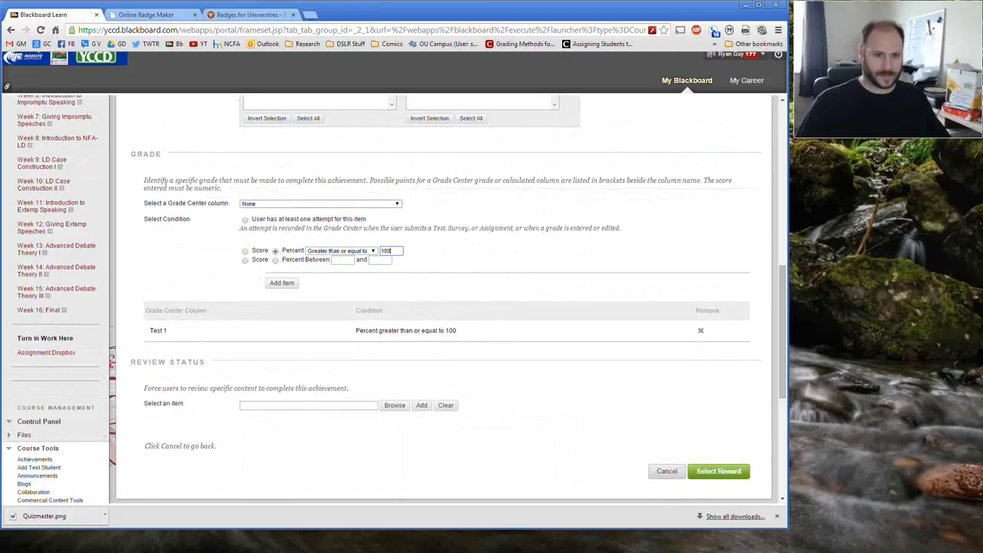
left_click(320, 204)
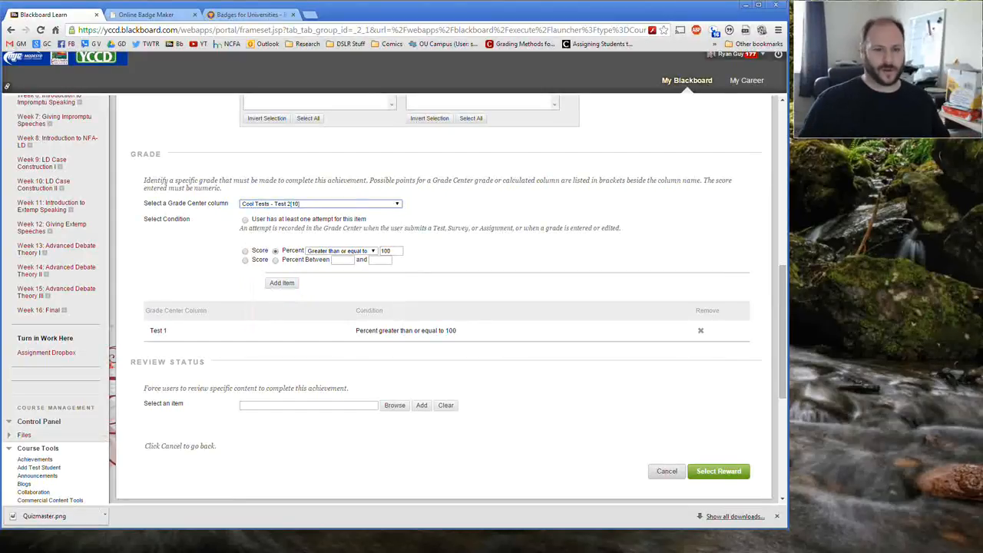
left_click(282, 282)
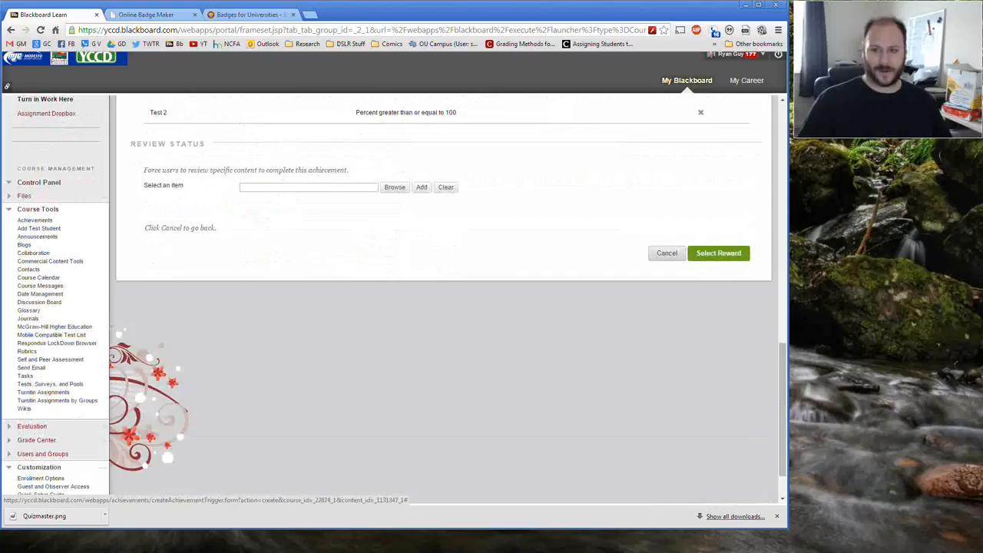
Confirm Rule 1's criteria, review the Badge Image options, and switch to Online Badge Maker
left_click(718, 253)
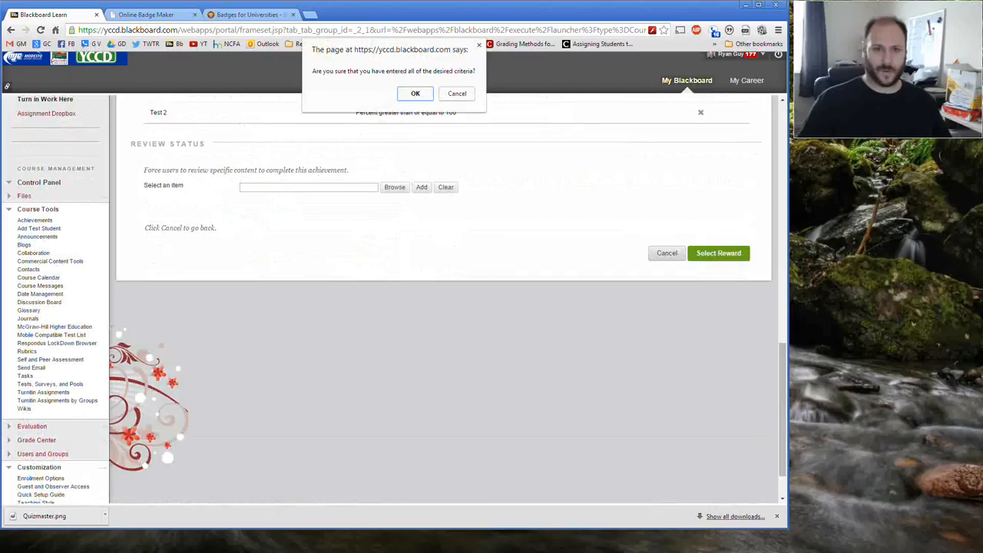
left_click(415, 93)
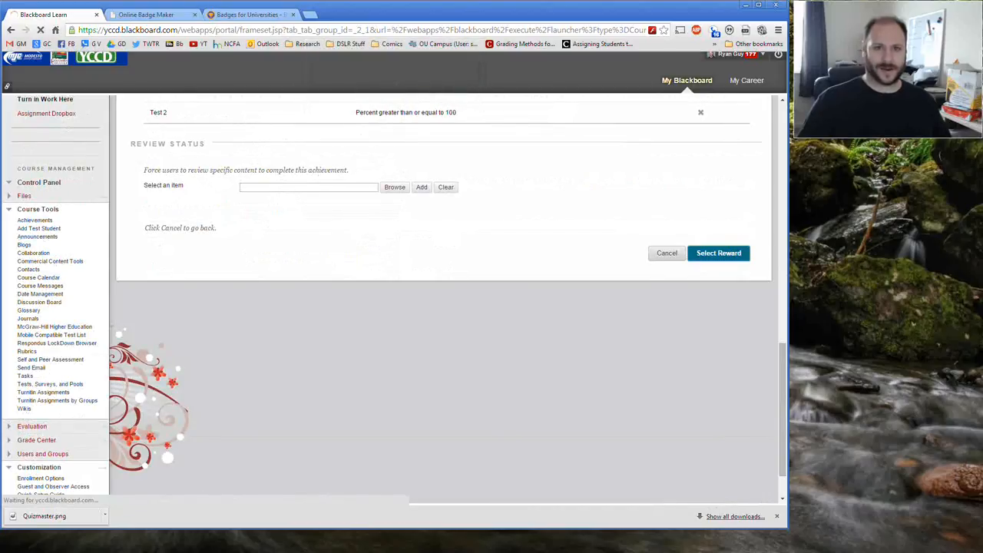
left_click(718, 253)
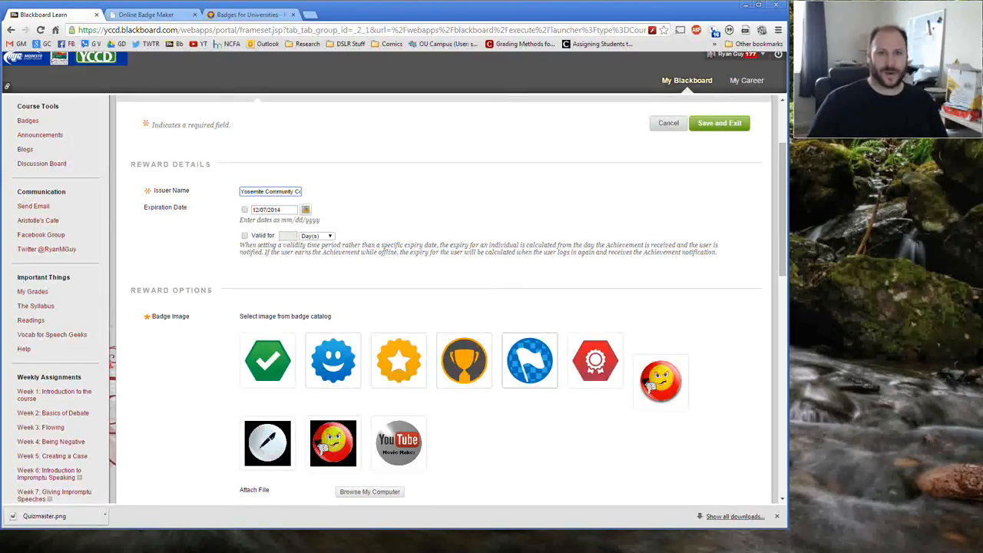
left_click(529, 361)
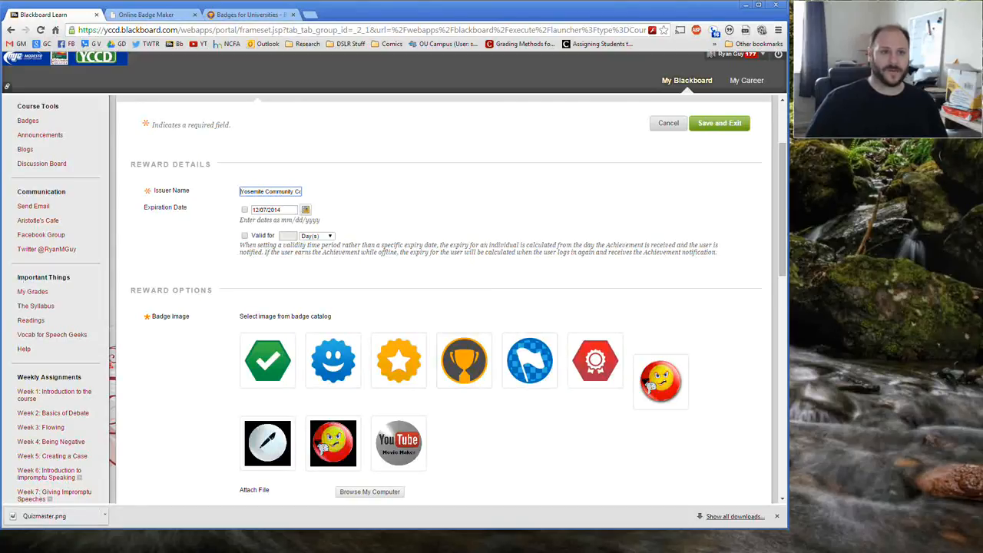
left_click(146, 14)
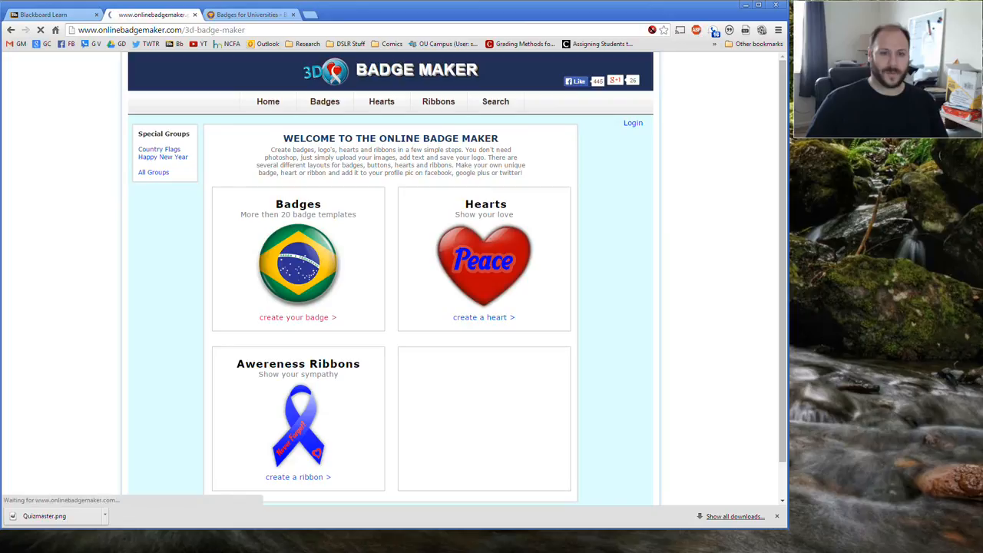
Start a new badge design and set its button colour to green
left_click(297, 317)
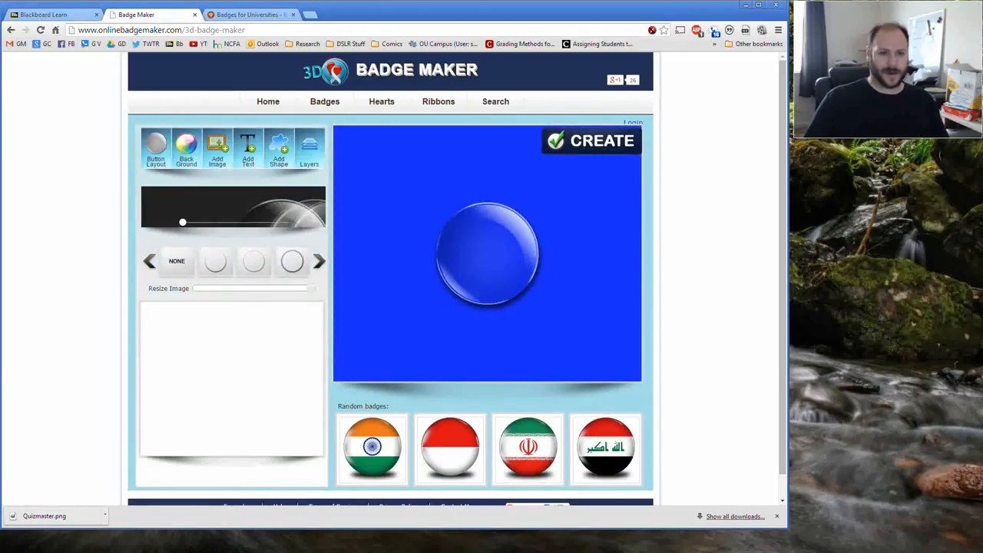
left_click(186, 147)
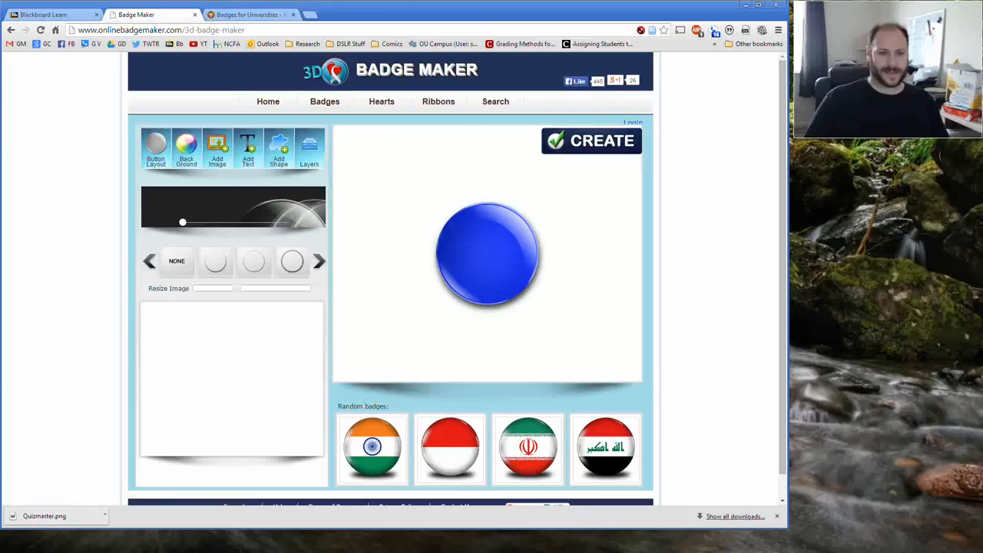
left_click(186, 148)
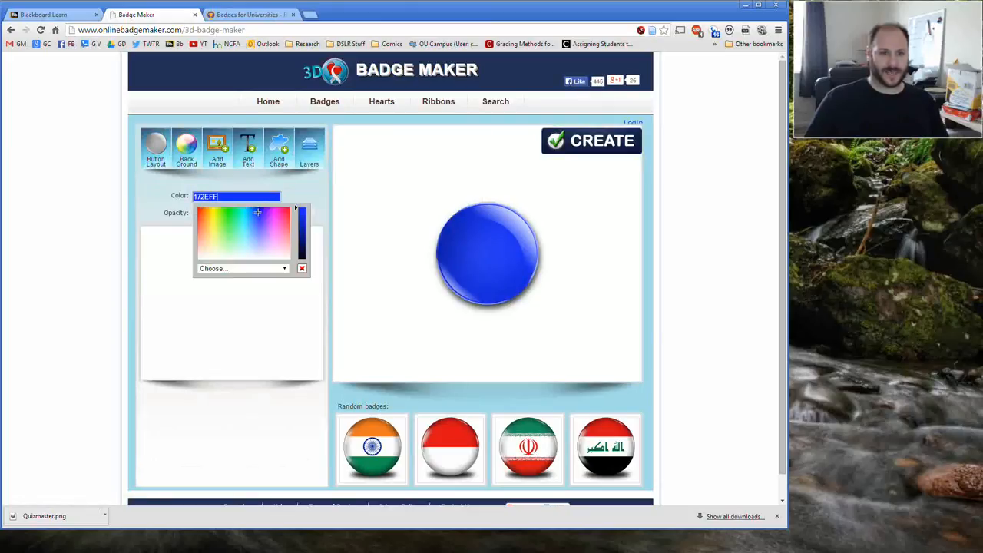
left_click(231, 219)
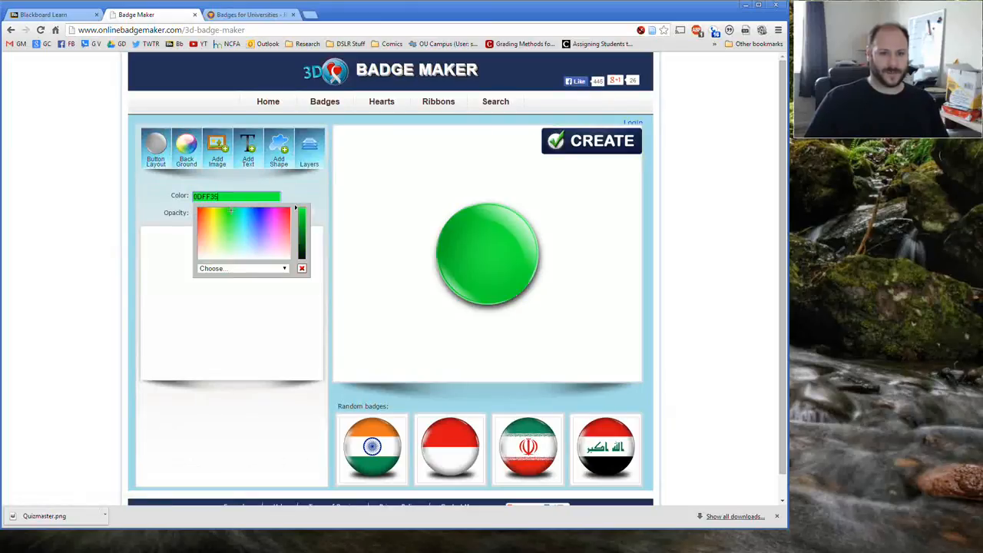
left_click(302, 268)
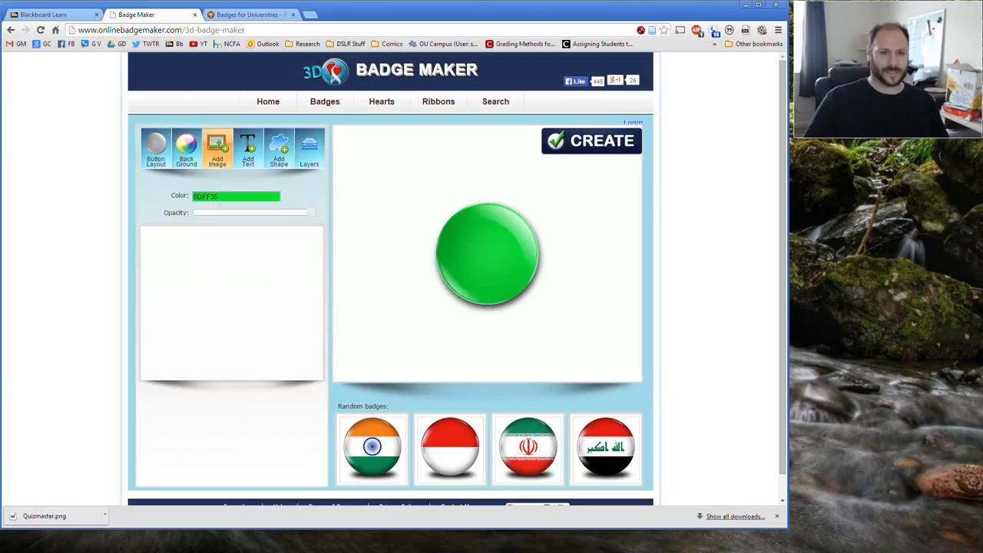
Add a blue smiley face, generate the badge, and bring up its save options
left_click(248, 148)
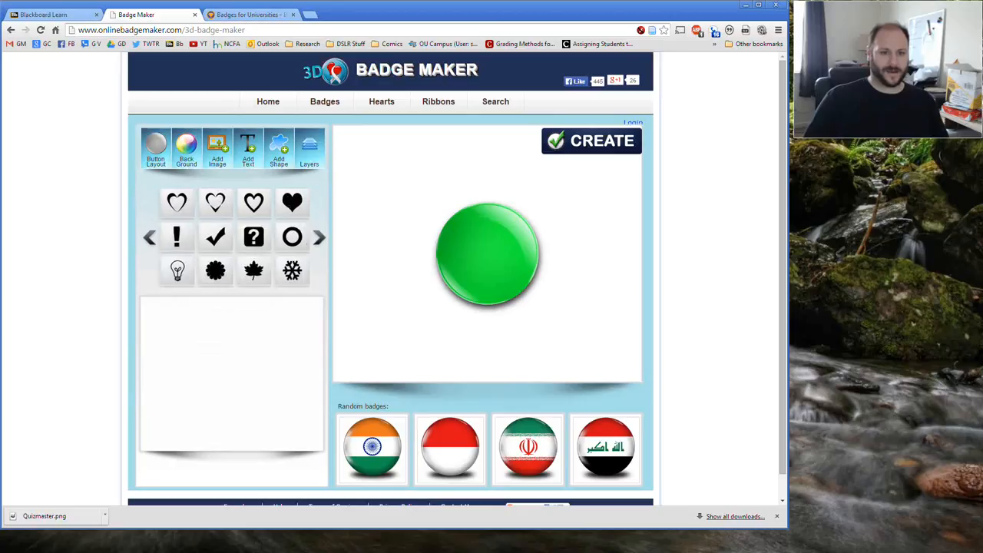
left_click(216, 146)
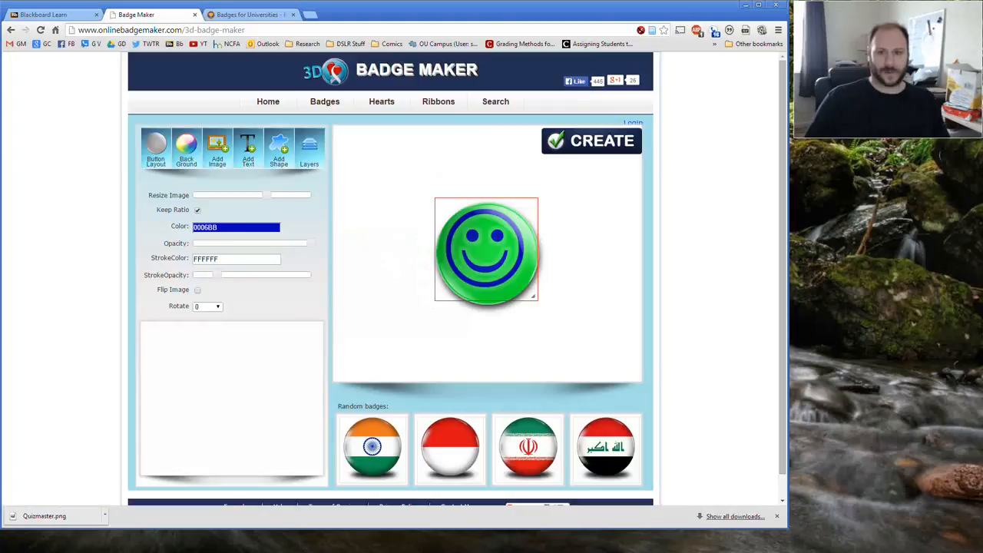
left_click(591, 140)
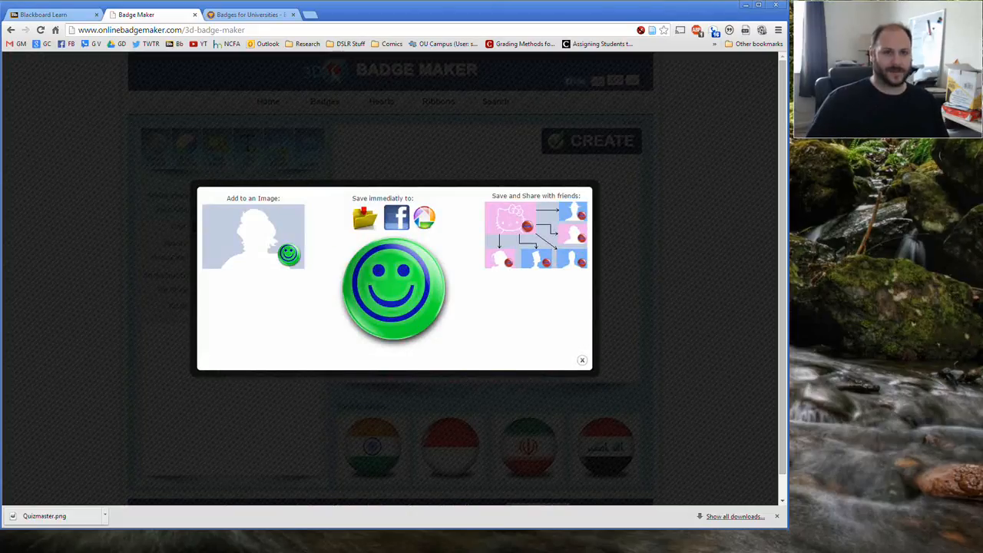
left_click(250, 14)
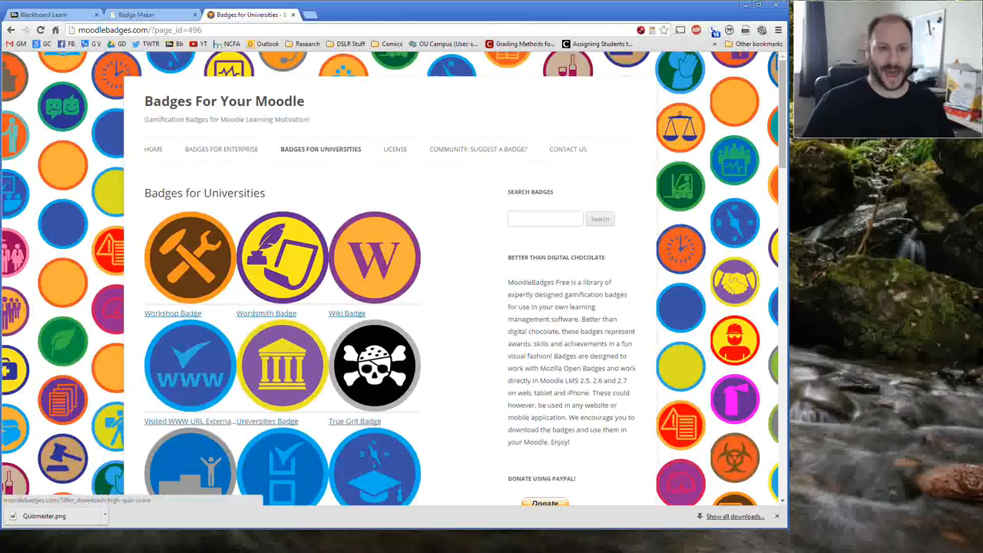
Browse the Badges for Universities collection on moodlebadges.com, then return to Blackboard Learn
scroll("down", 3)
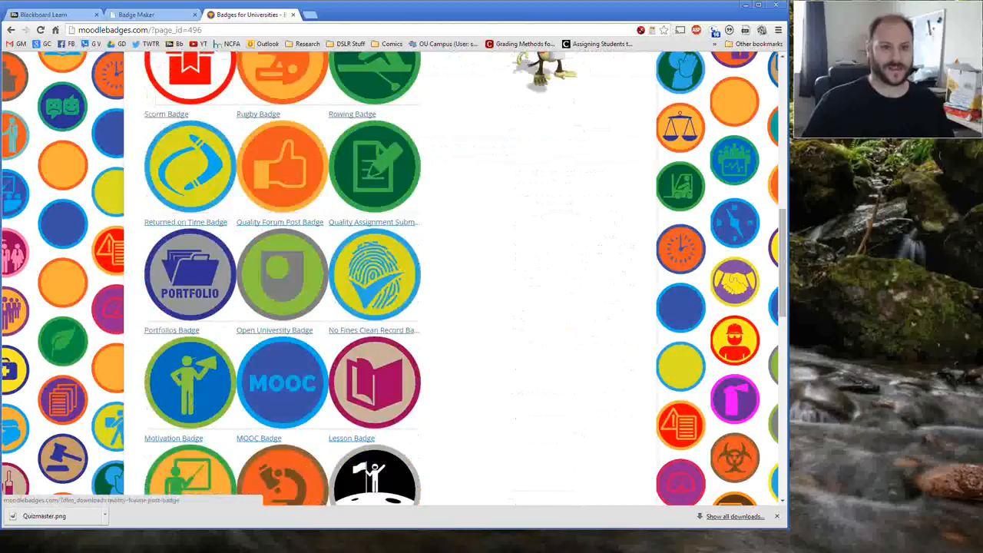
scroll("down", 3)
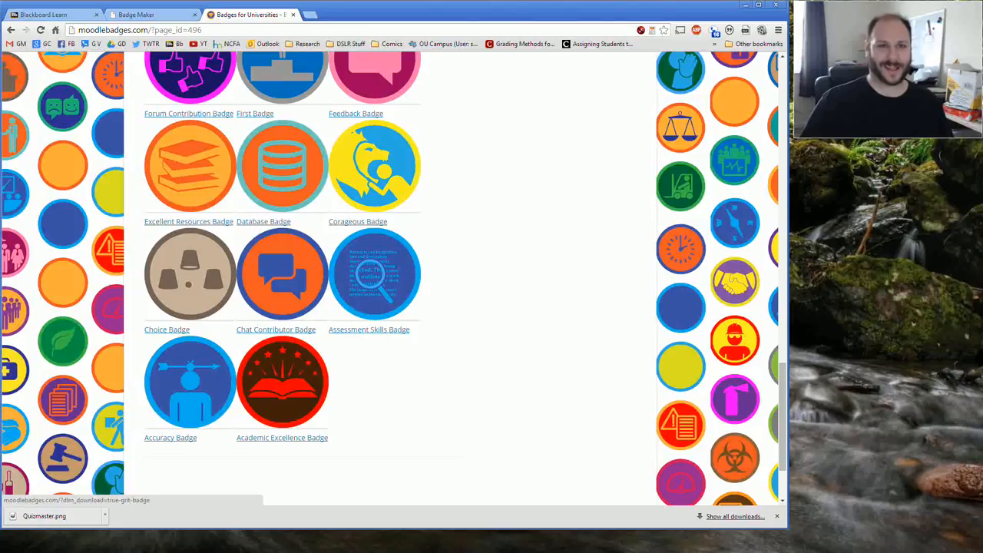
left_click(50, 14)
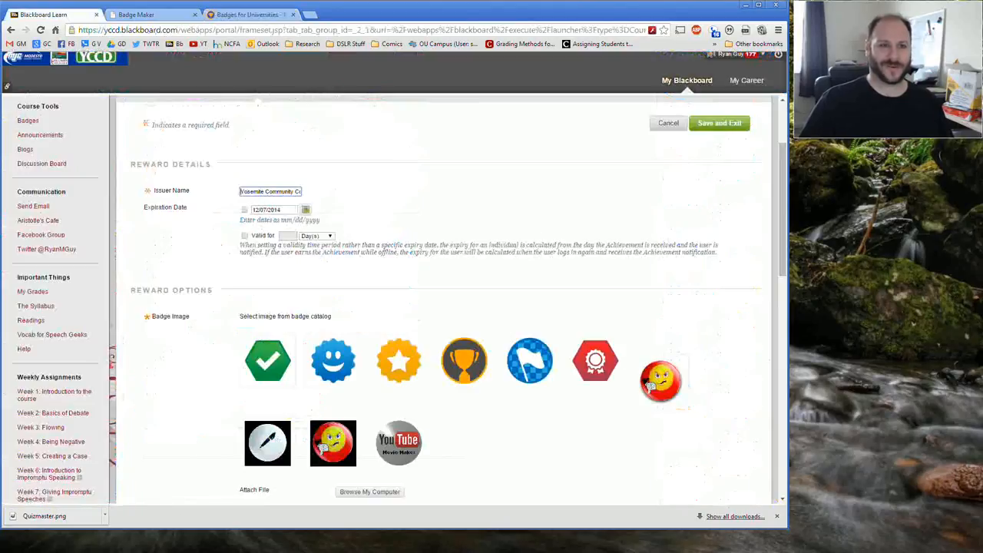
Upload Quizmaster.png from the Desktop as the achievement's badge image
scroll("down", 3)
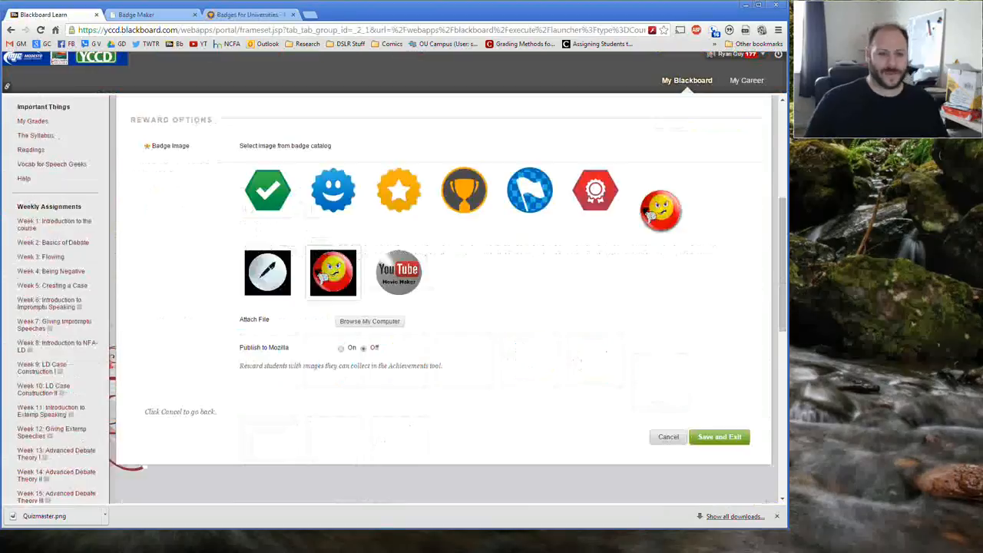
scroll("up", 3)
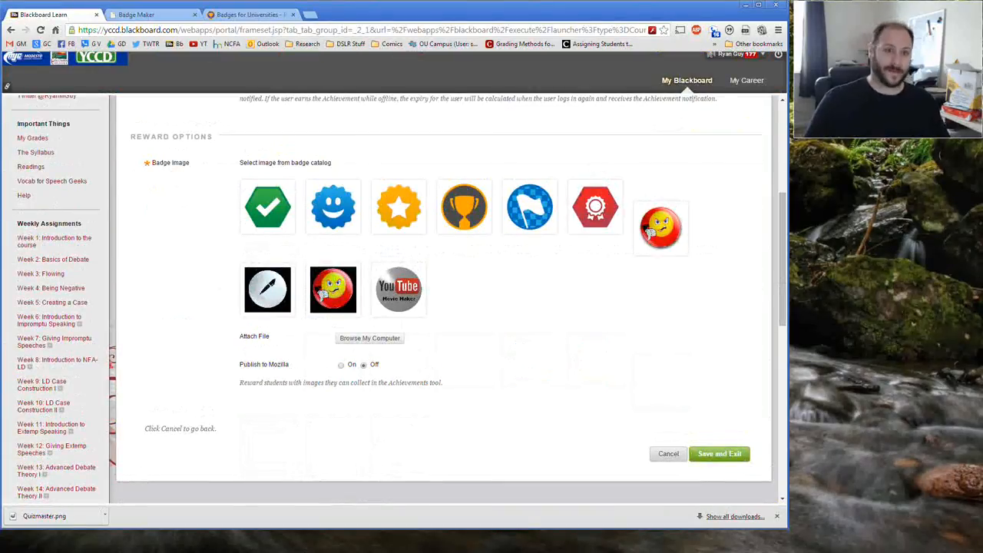
left_click(370, 338)
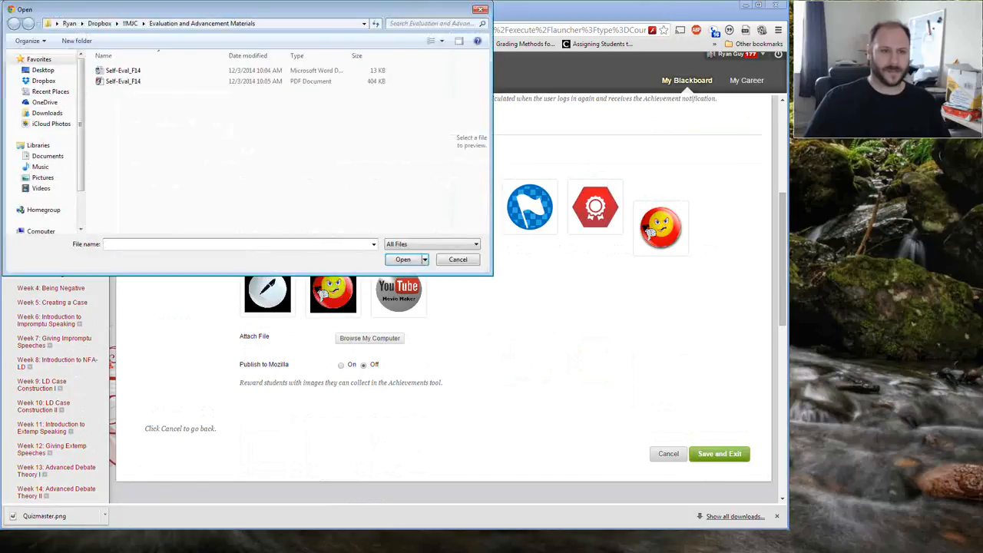
left_click(43, 70)
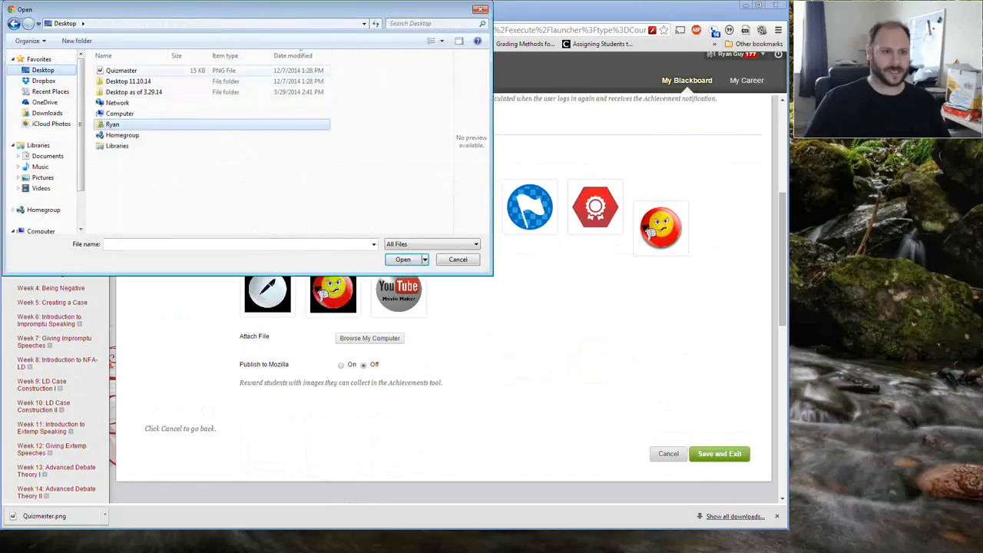
left_click(402, 259)
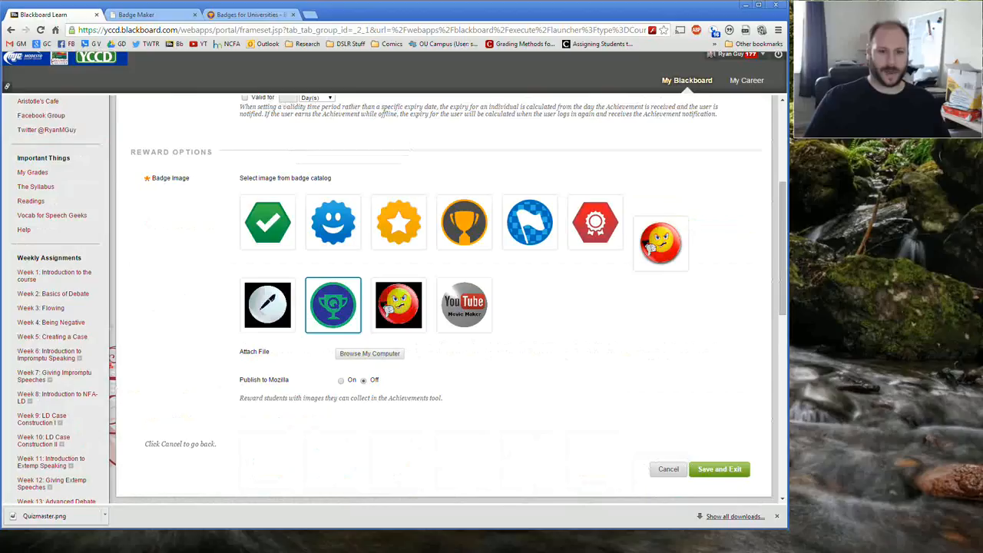
Switch Publish to Mozilla on for the Quizmaster badge and Save and Exit
left_click(341, 379)
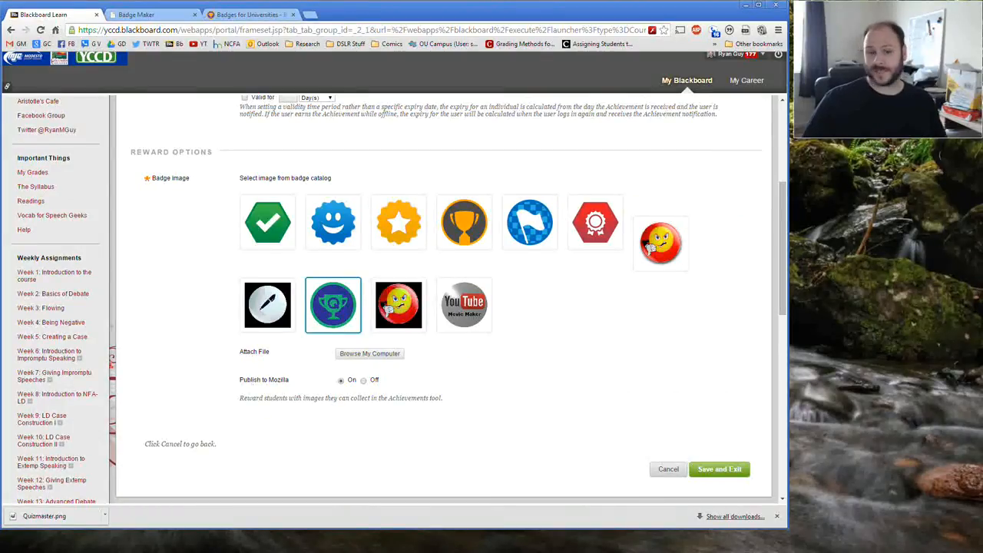
scroll("down", 3)
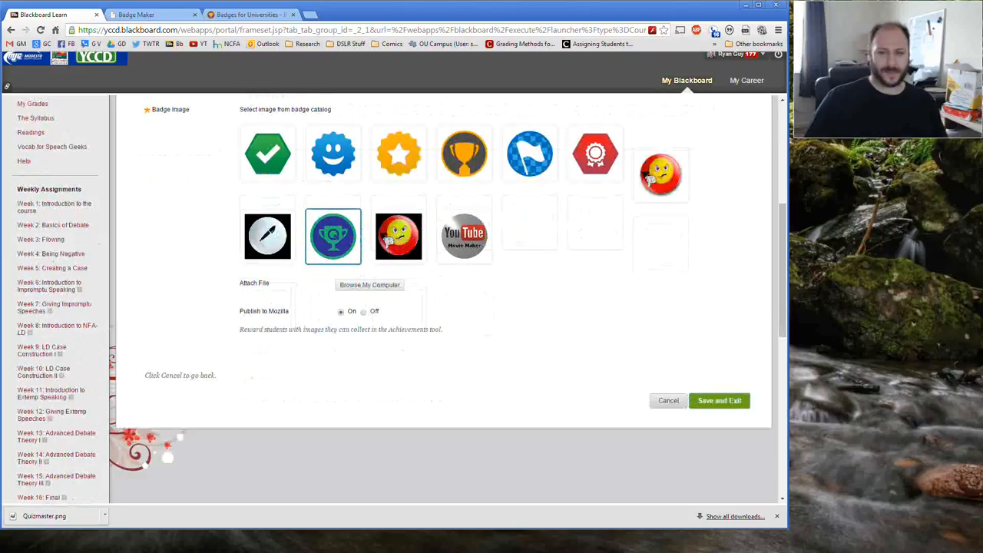
left_click(719, 400)
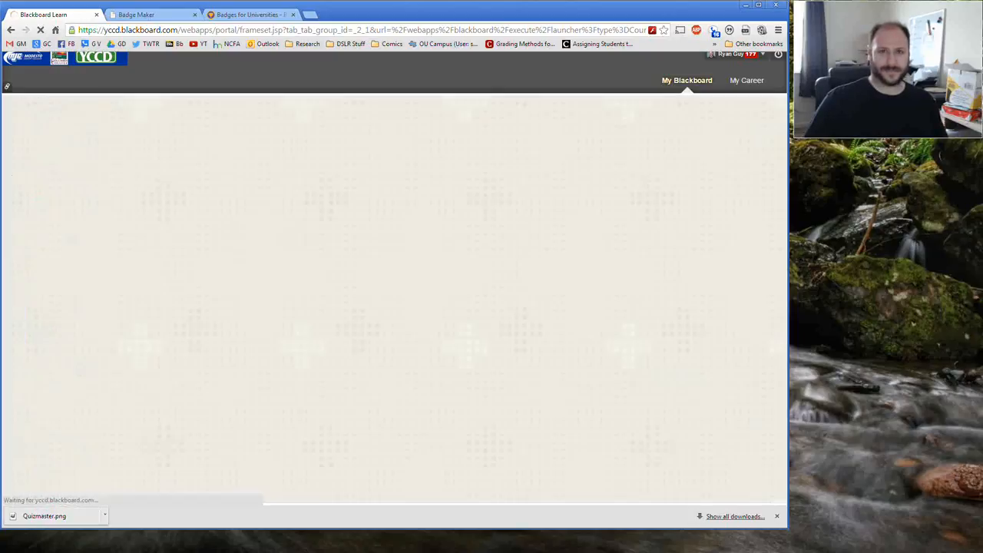